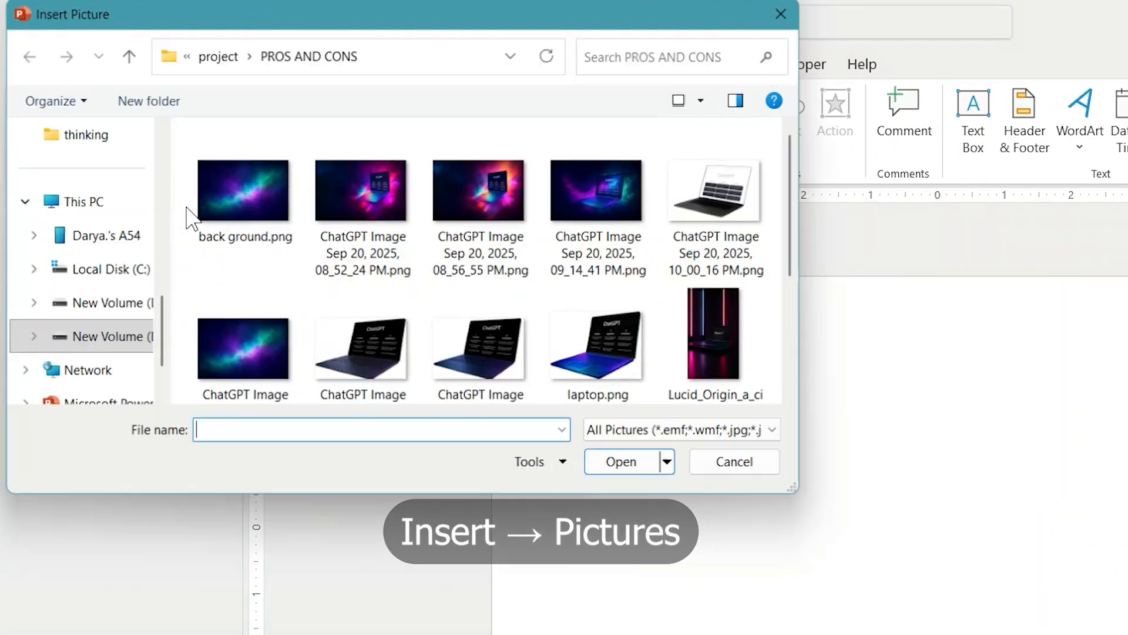
Insert the galaxy 'back ground.png' and the 'laptop.png' pictures from the computer onto the slide.
{"action": "left_click", "coordinate": [242, 188]}
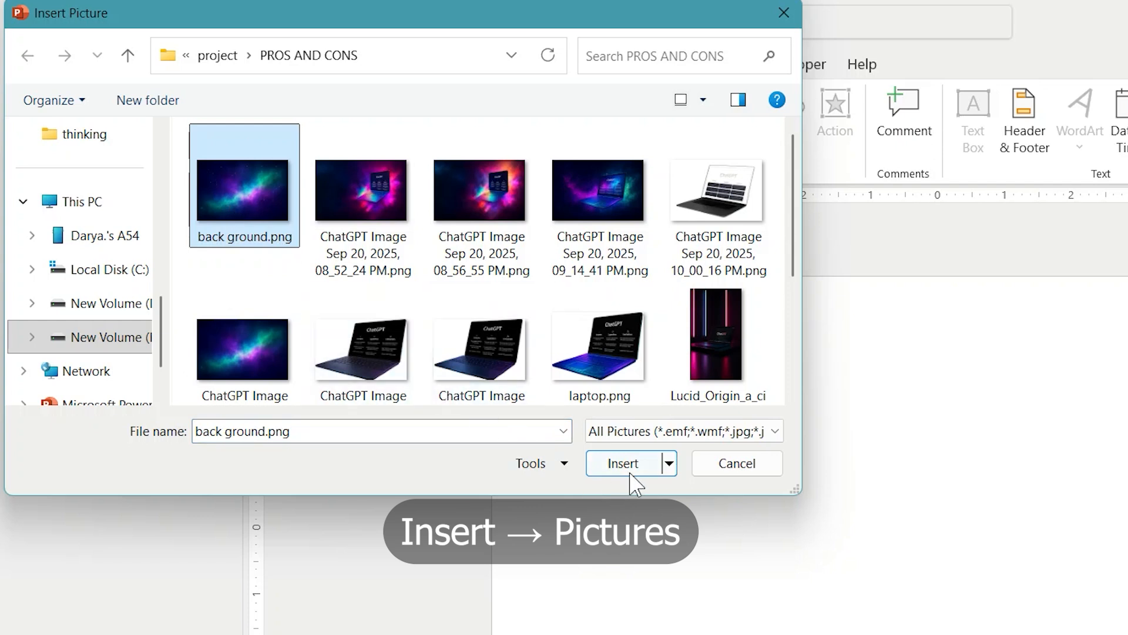
{"action": "left_click", "coordinate": [621, 463]}
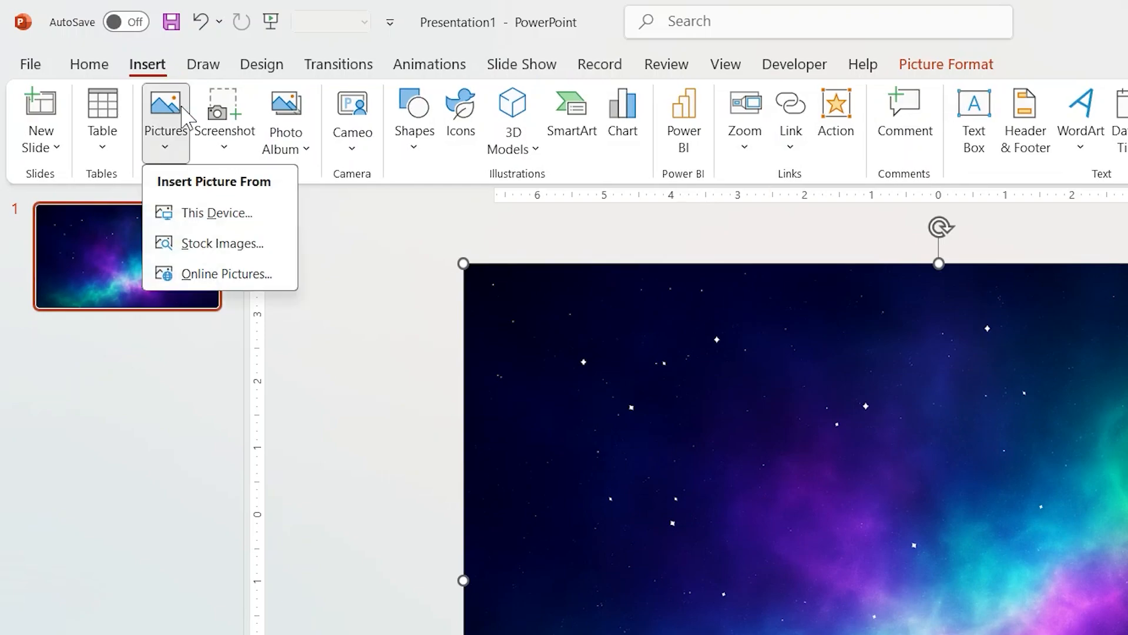
{"action": "left_click", "coordinate": [218, 213]}
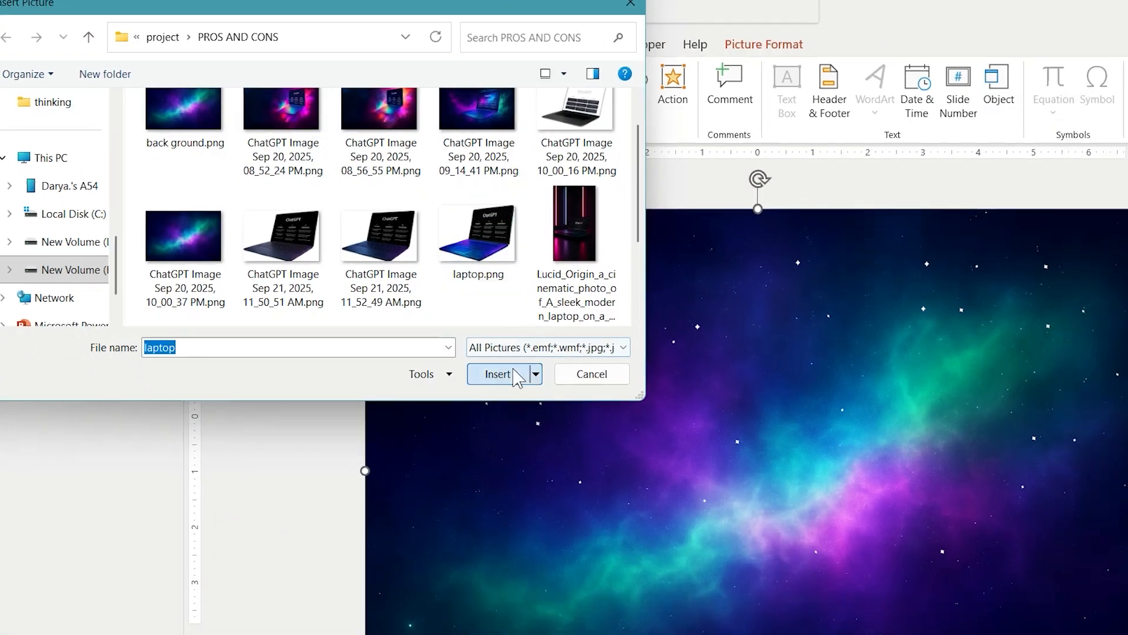
{"action": "left_click", "coordinate": [496, 374]}
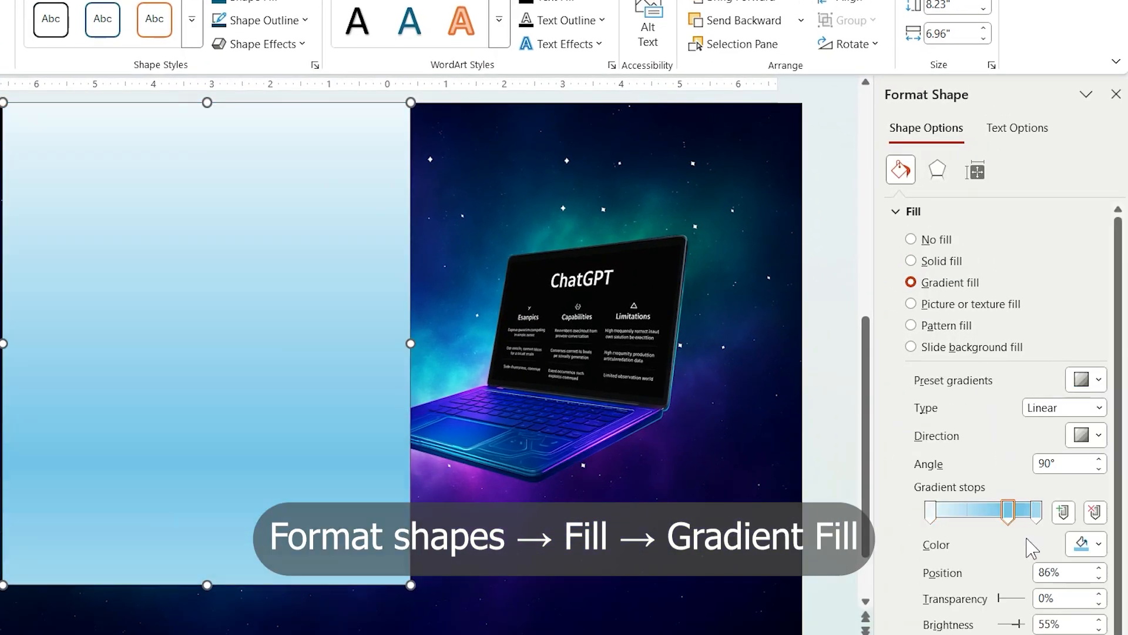
Give the rectangle a 0° left-to-right gradient with a mid stop fading transparently into the galaxy.
{"action": "left_click_drag", "start_coordinate": [1027, 512], "coordinate": [986, 513]}
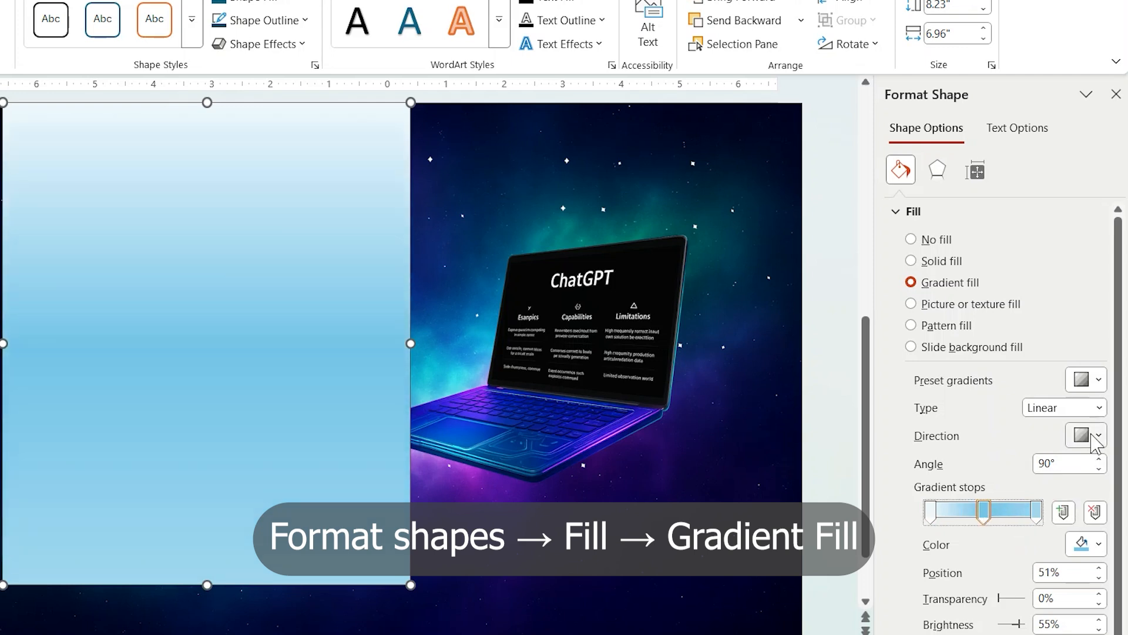
{"action": "left_click", "coordinate": [1085, 435]}
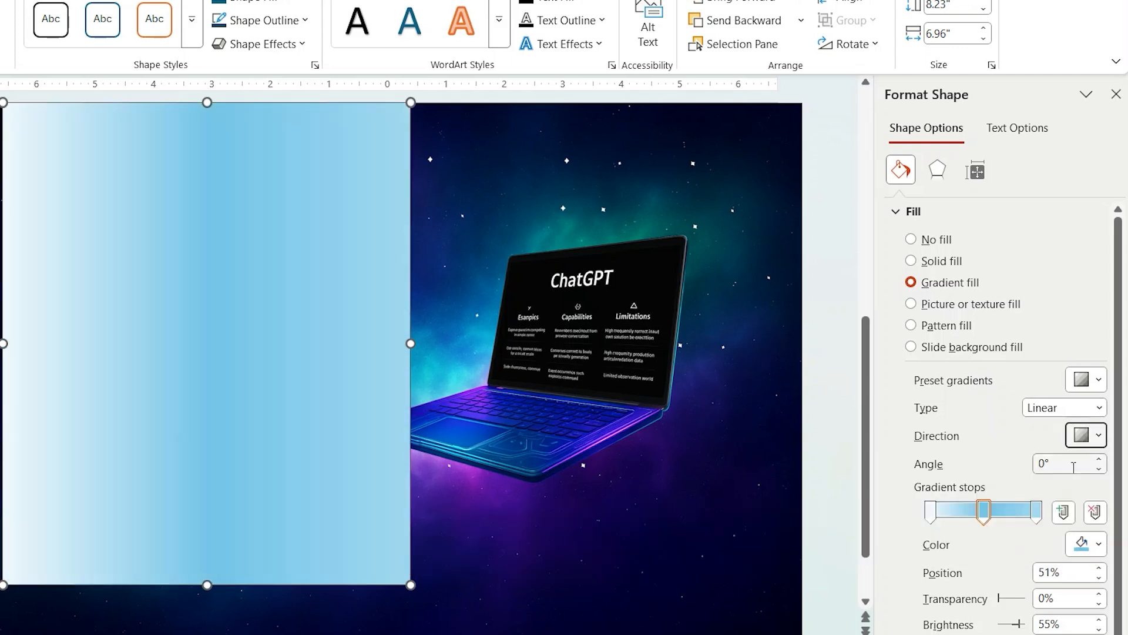
{"action": "left_click", "coordinate": [1084, 544]}
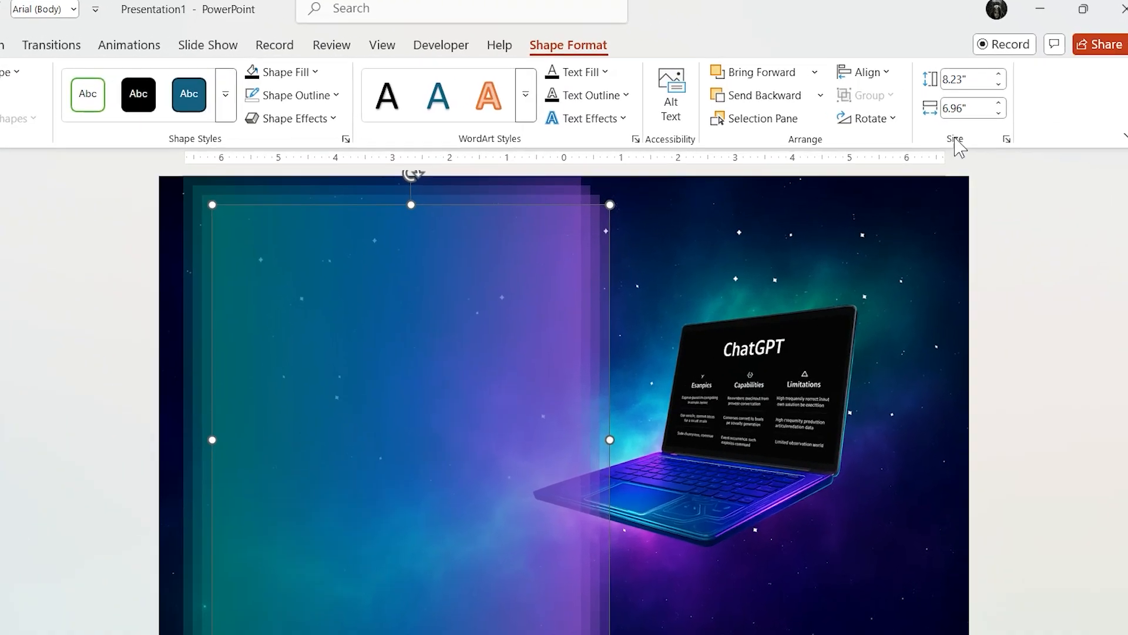
Select the stacked gradient rectangles via the Selection Pane and start a new rectangle shape.
{"action": "left_click", "coordinate": [754, 117]}
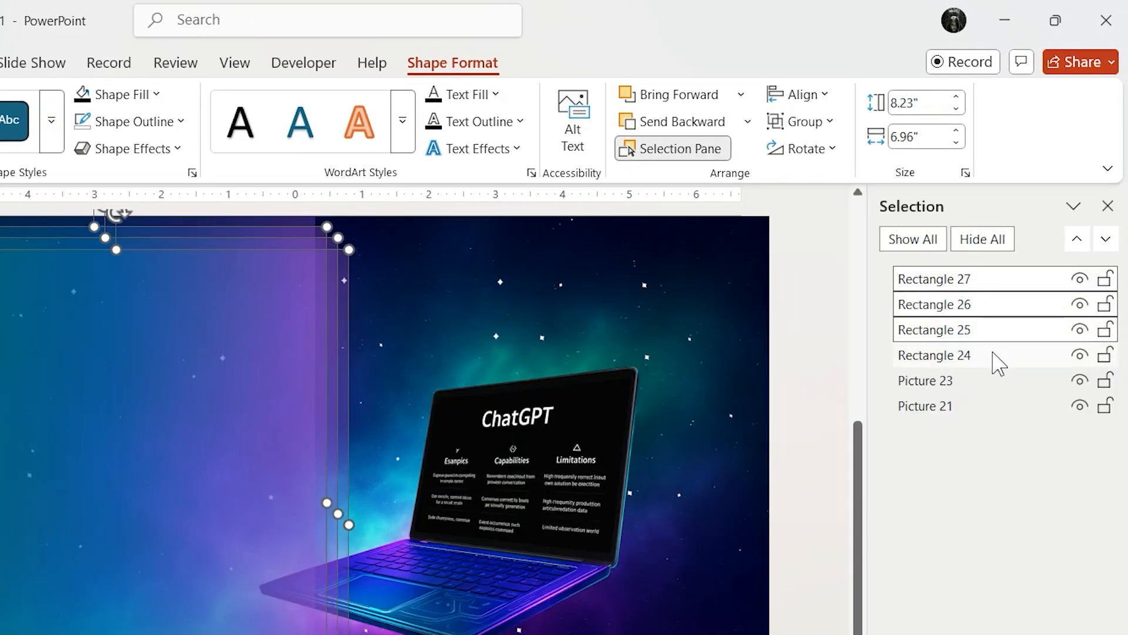
{"action": "left_click", "coordinate": [797, 95]}
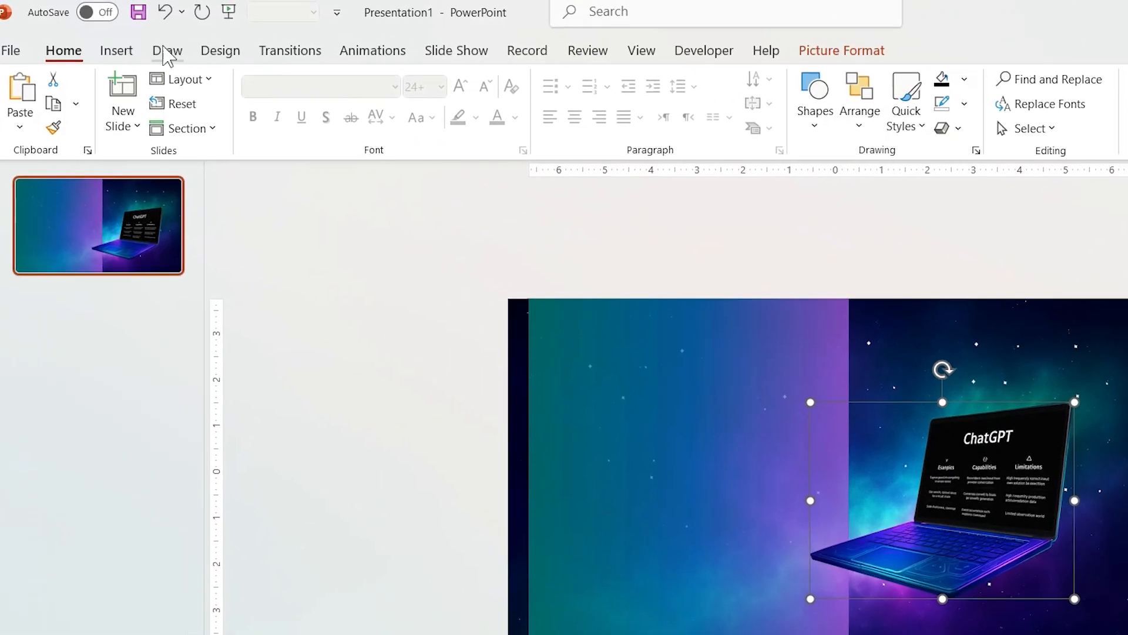
{"action": "left_click", "coordinate": [411, 115]}
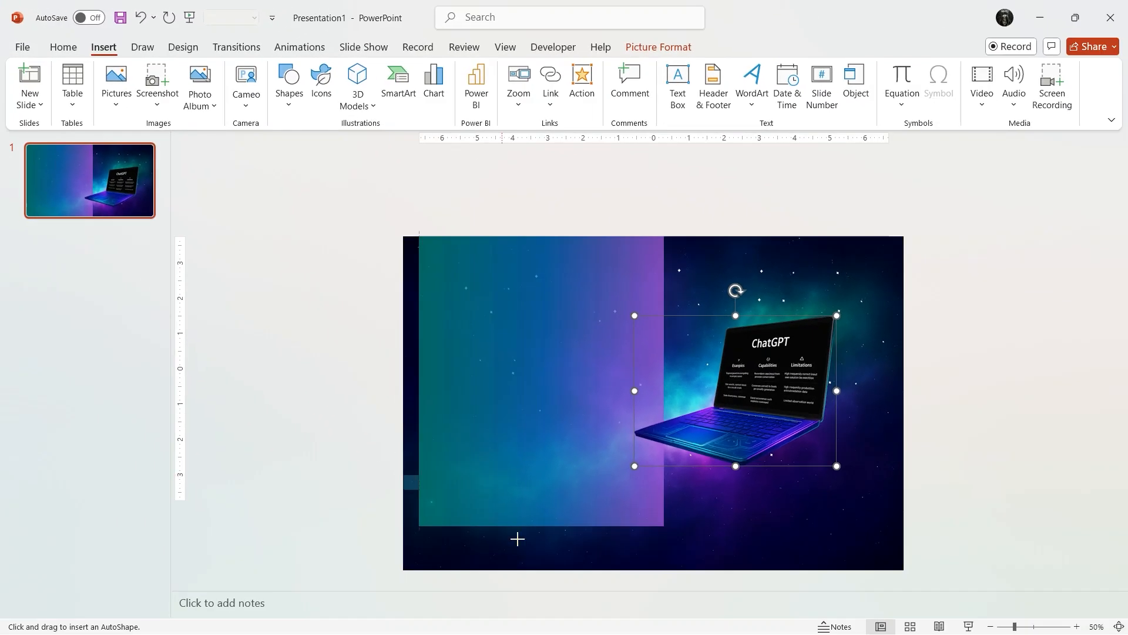
Give the bottom rectangle a 270° transparent-to-dark gradient fill via Format Shape.
{"action": "right_click", "coordinate": [517, 538]}
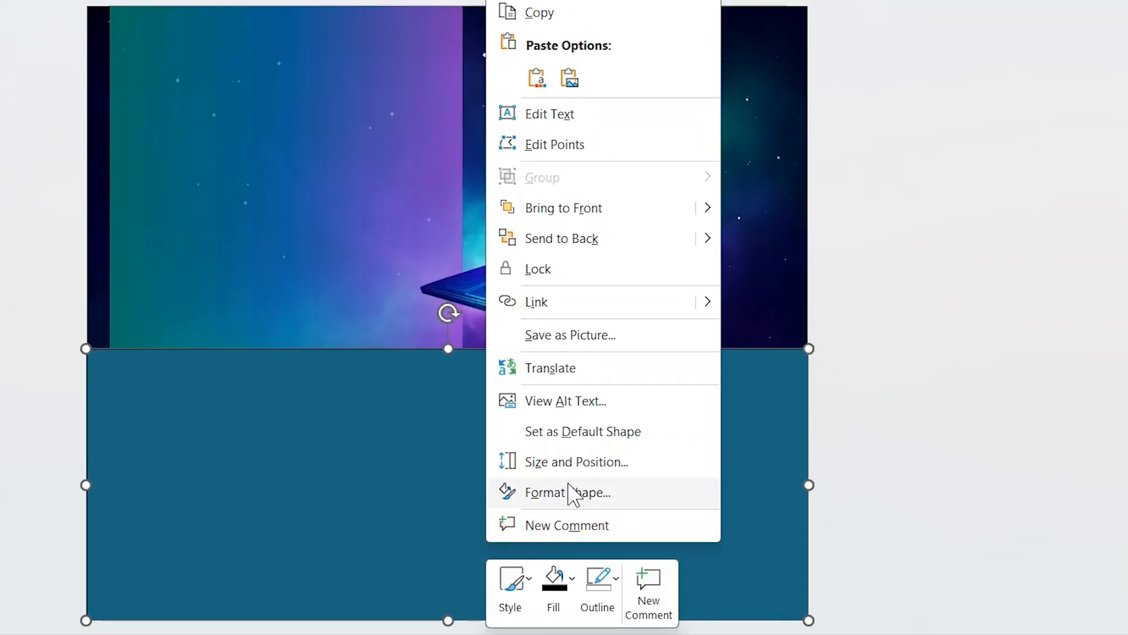
{"action": "left_click", "coordinate": [568, 493]}
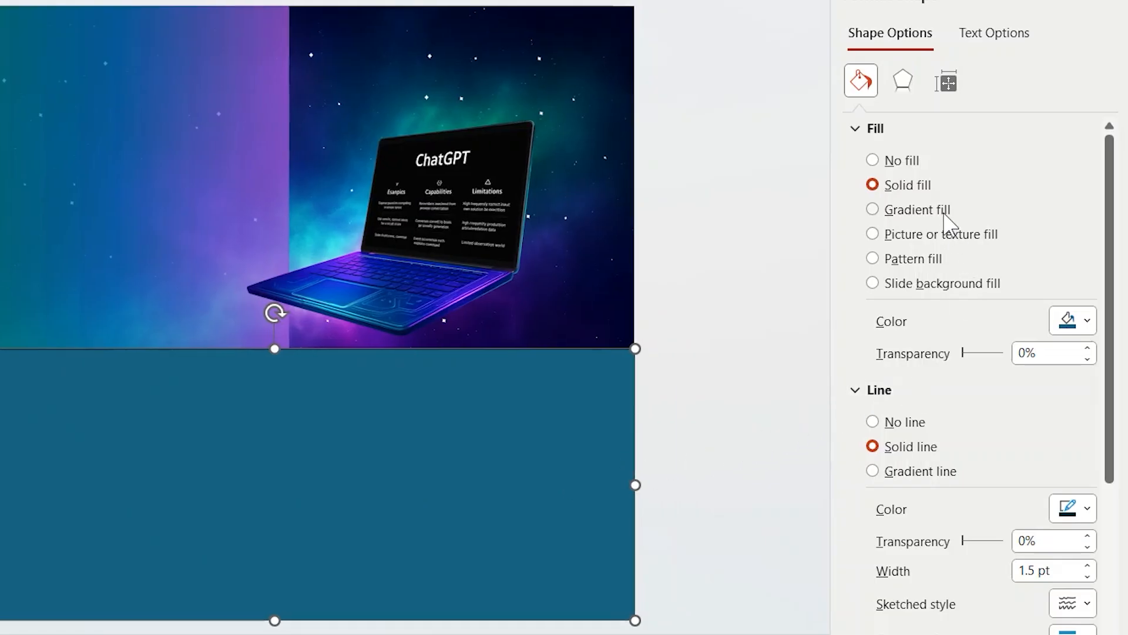
{"action": "left_click", "coordinate": [874, 209]}
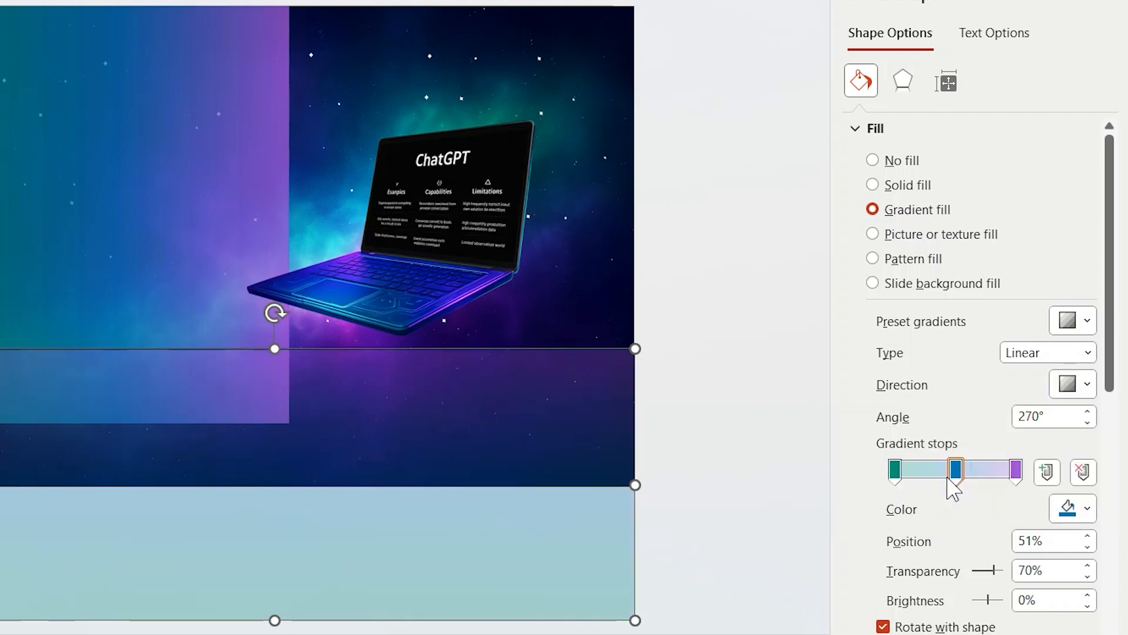
{"action": "left_click", "coordinate": [1013, 473]}
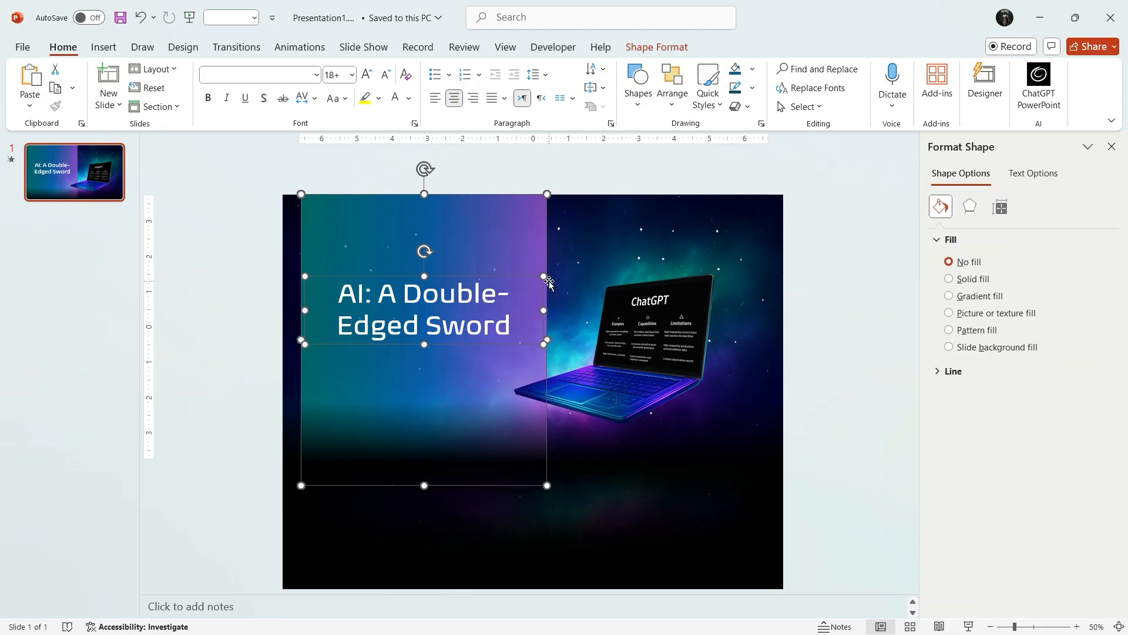
Group the title panel rectangles with Ctrl+G and duplicate the slide with Ctrl+D.
{"action": "key", "text": "ctrl+g"}
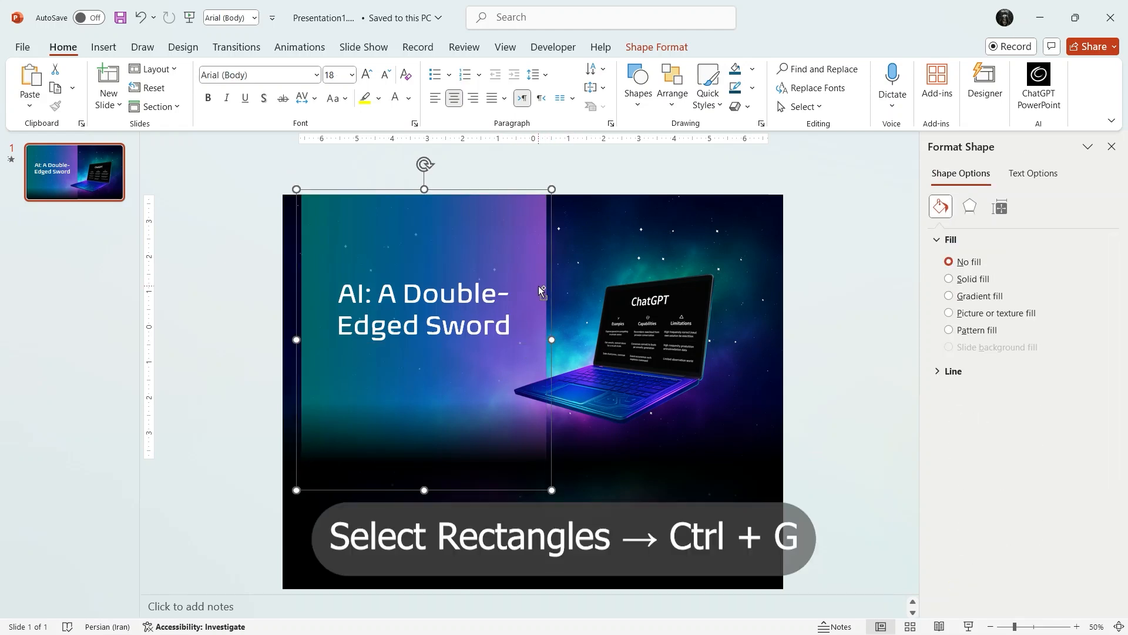
{"action": "left_click", "coordinate": [262, 255]}
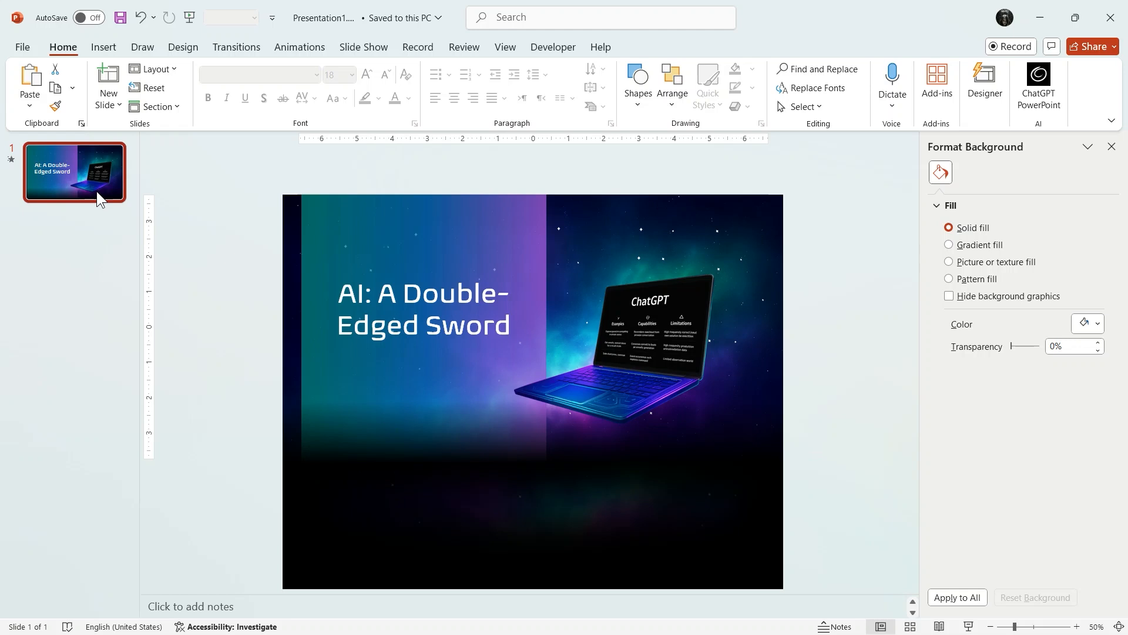
{"action": "key", "text": "ctrl+d"}
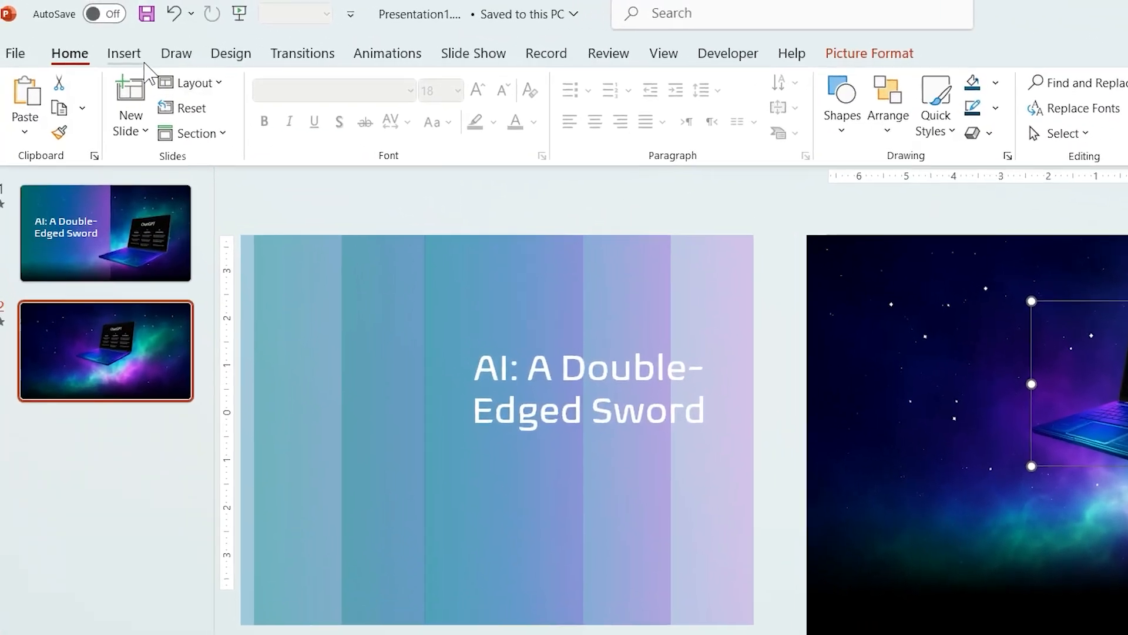
Draw rounded-rectangle buttons under the laptop with no fill and a white outline.
{"action": "left_click", "coordinate": [414, 116]}
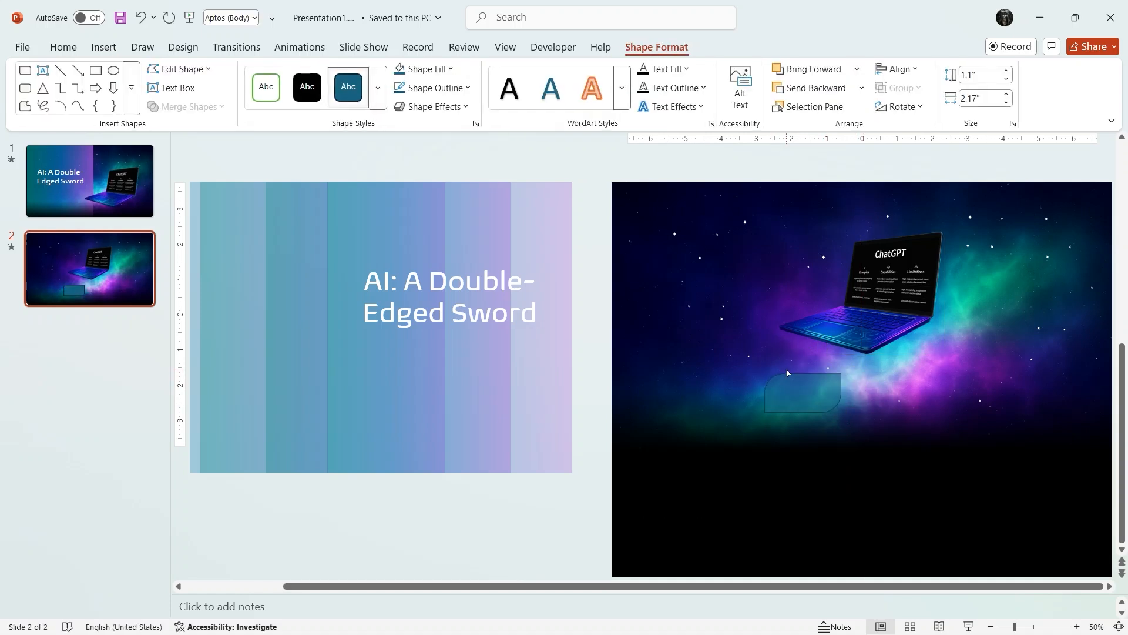
{"action": "left_click", "coordinate": [800, 394]}
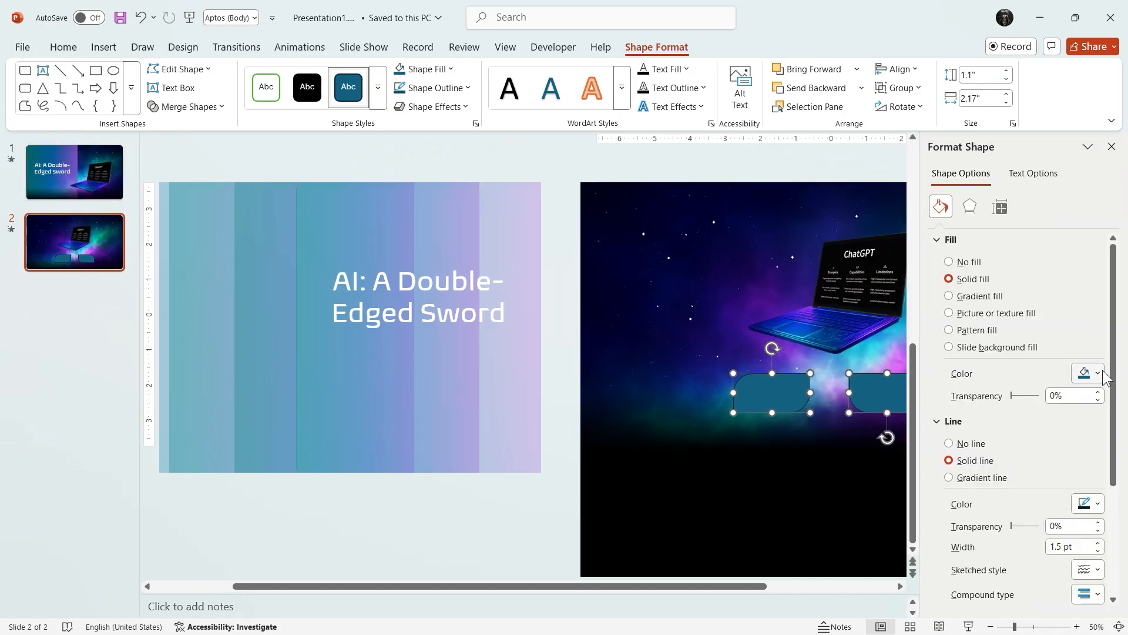
{"action": "left_click", "coordinate": [1098, 372]}
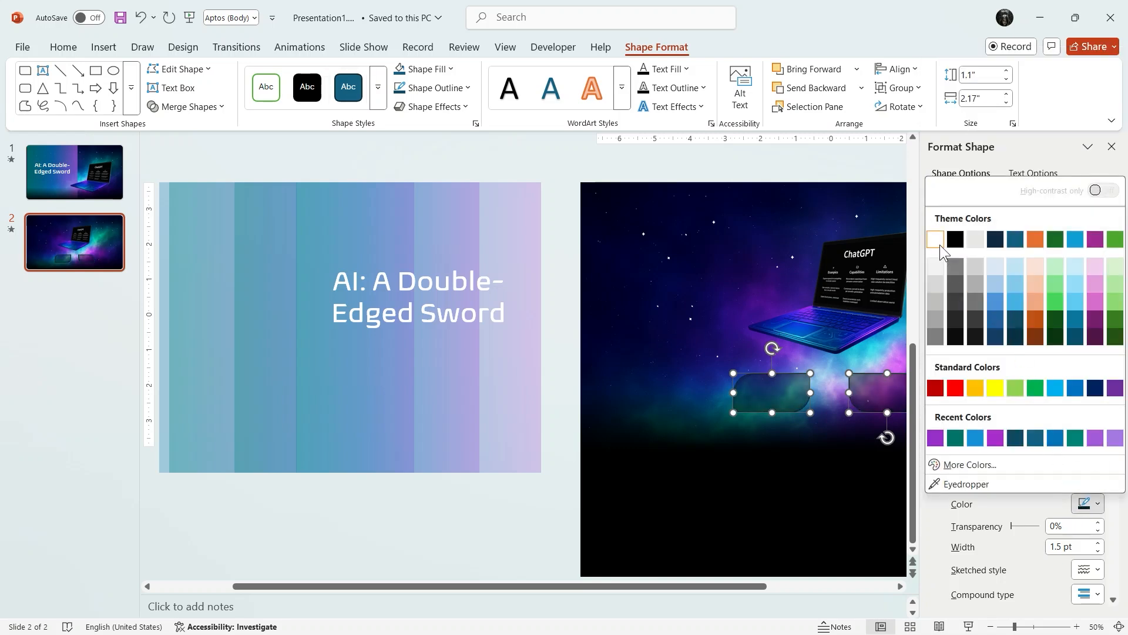
{"action": "left_click", "coordinate": [935, 239]}
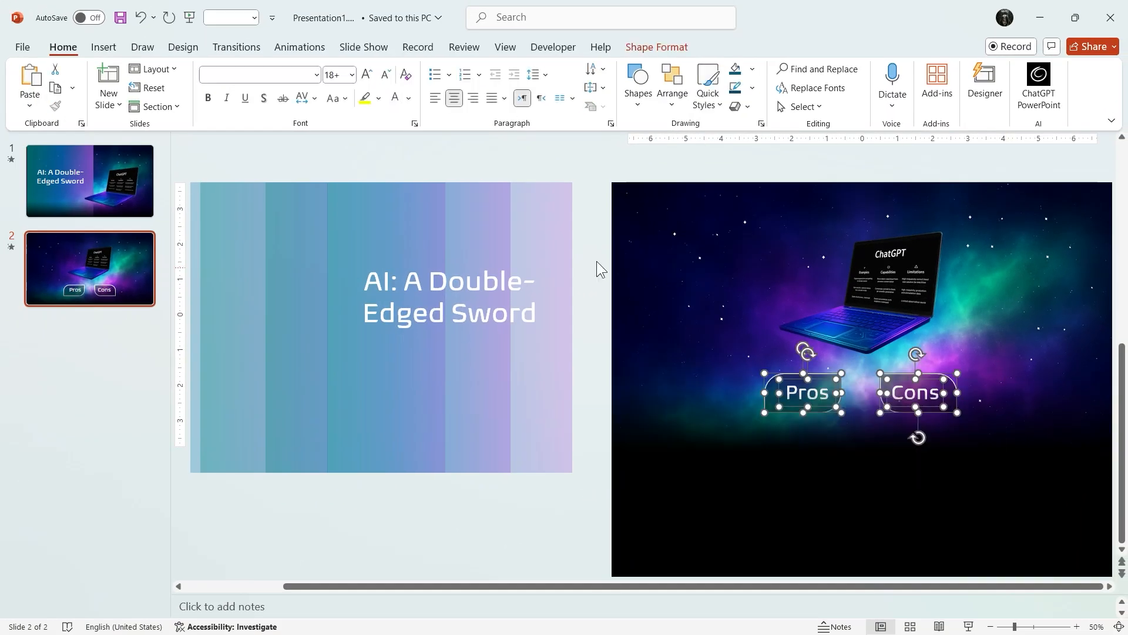
Duplicate slide 3 into a fourth slide and select its laptop and title objects.
{"action": "left_click", "coordinate": [90, 181]}
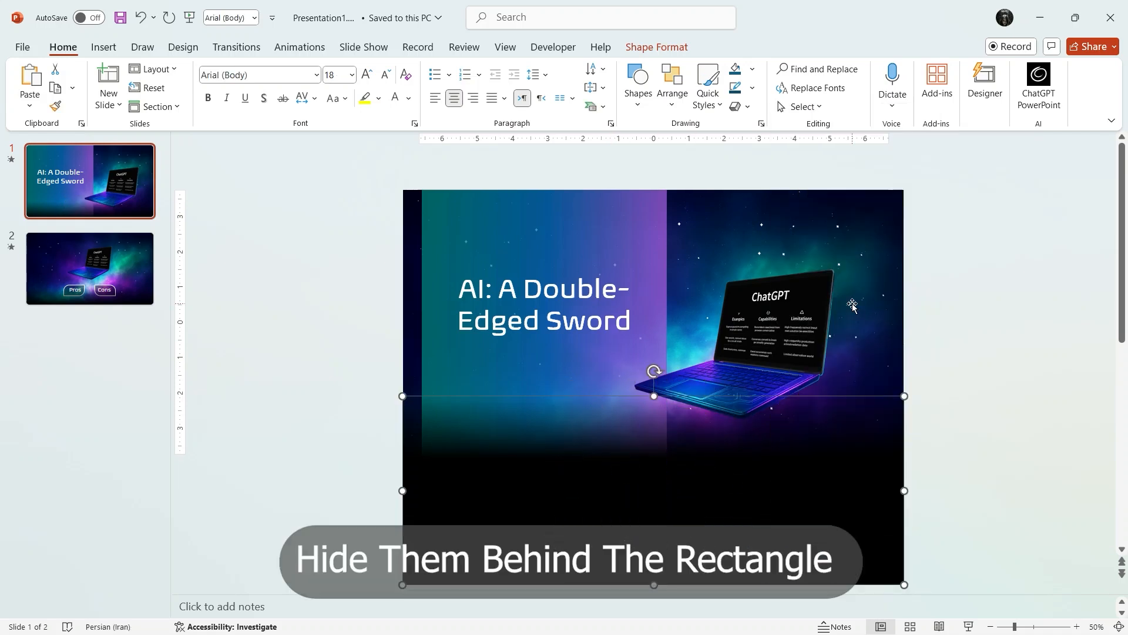
{"action": "left_click", "coordinate": [90, 268]}
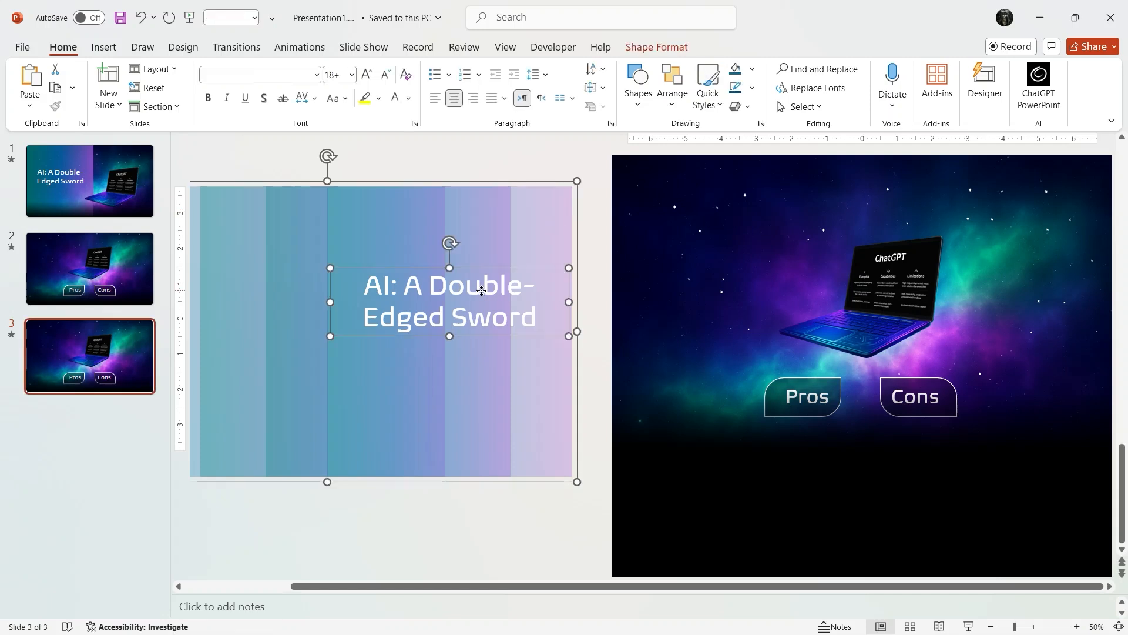
{"action": "left_click", "coordinate": [381, 466]}
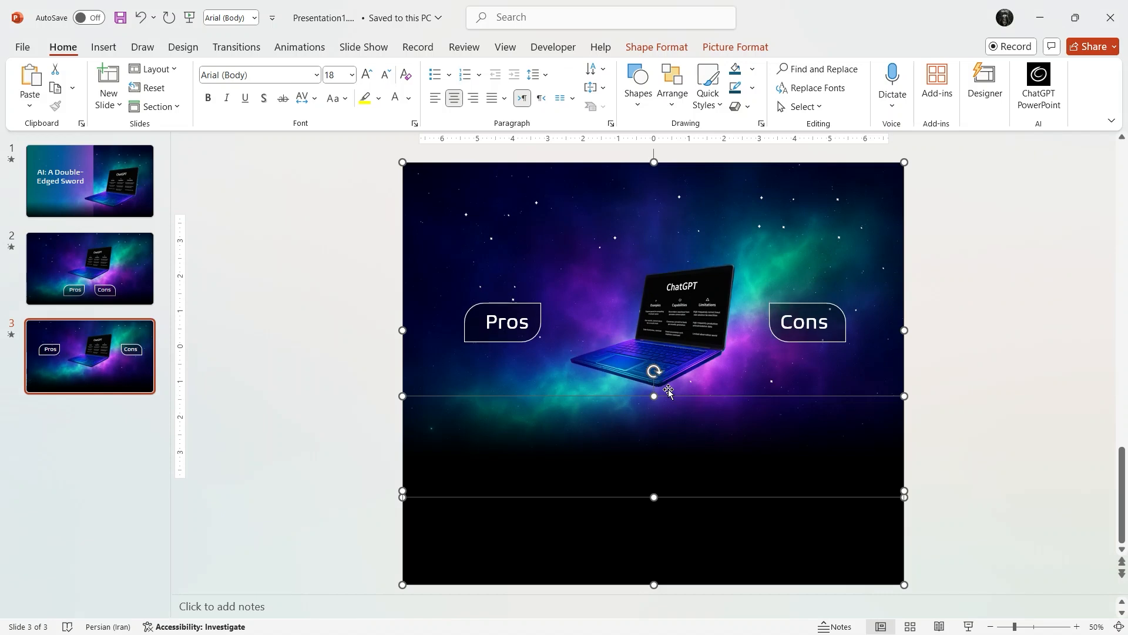
{"action": "left_click", "coordinate": [236, 47]}
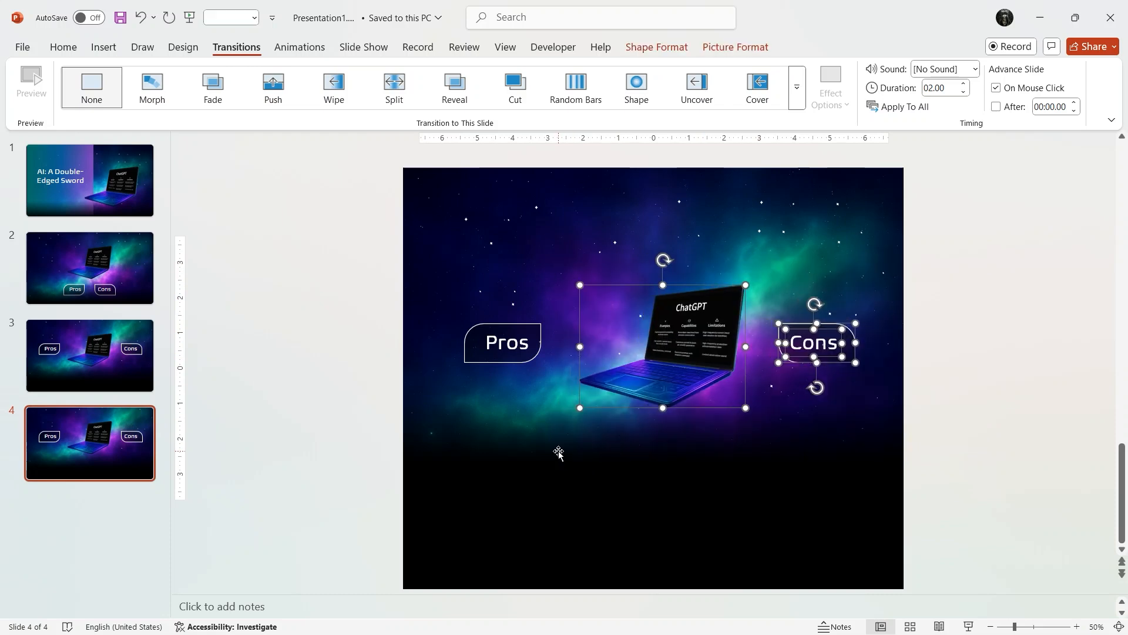
Stretch the Pros and Cons buttons into tall rounded panels beside a smaller laptop on slides 4 and 5.
{"action": "left_click_drag", "start_coordinate": [662, 346], "coordinate": [713, 346]}
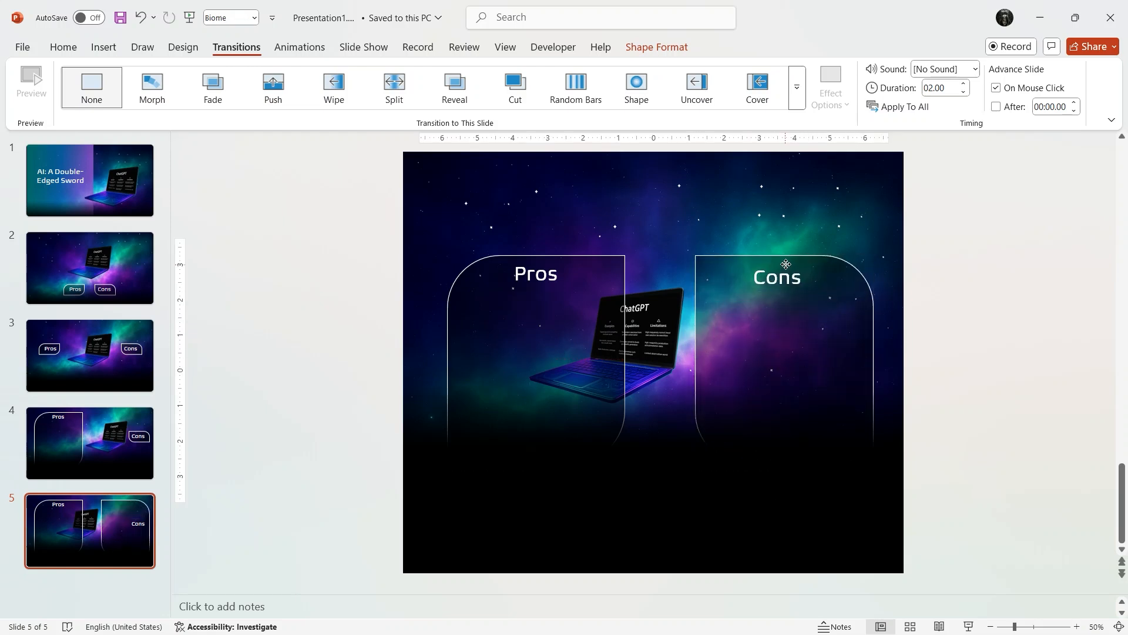
{"action": "left_click", "coordinate": [783, 273]}
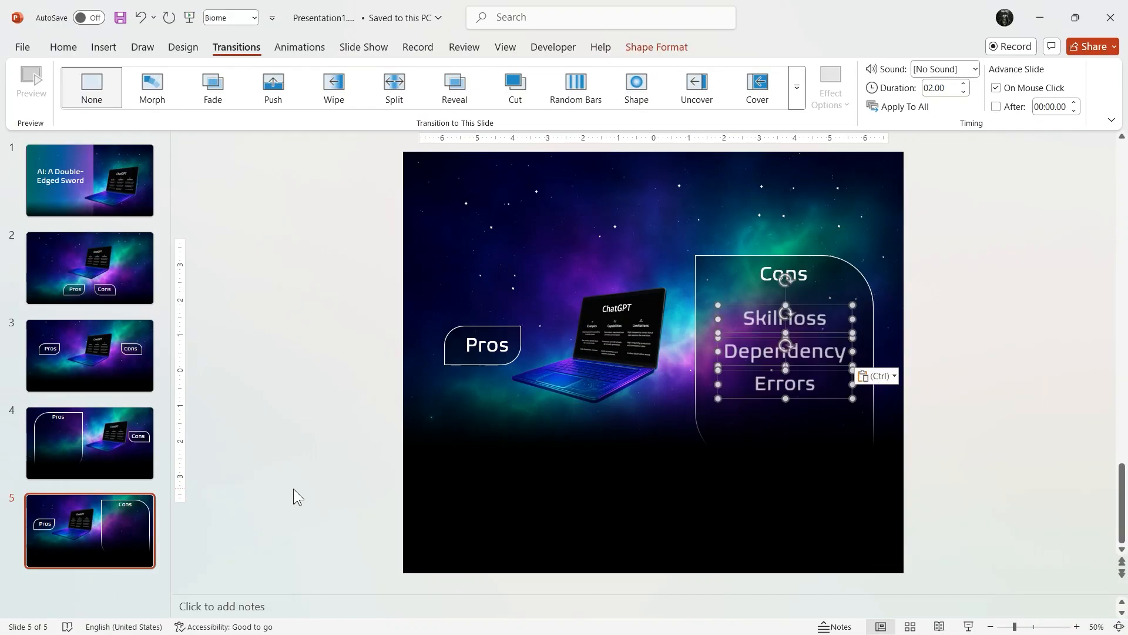
Park the Accuracy and Skill loss word lists below the slides, squashing them into thin strips.
{"action": "left_click", "coordinate": [89, 443]}
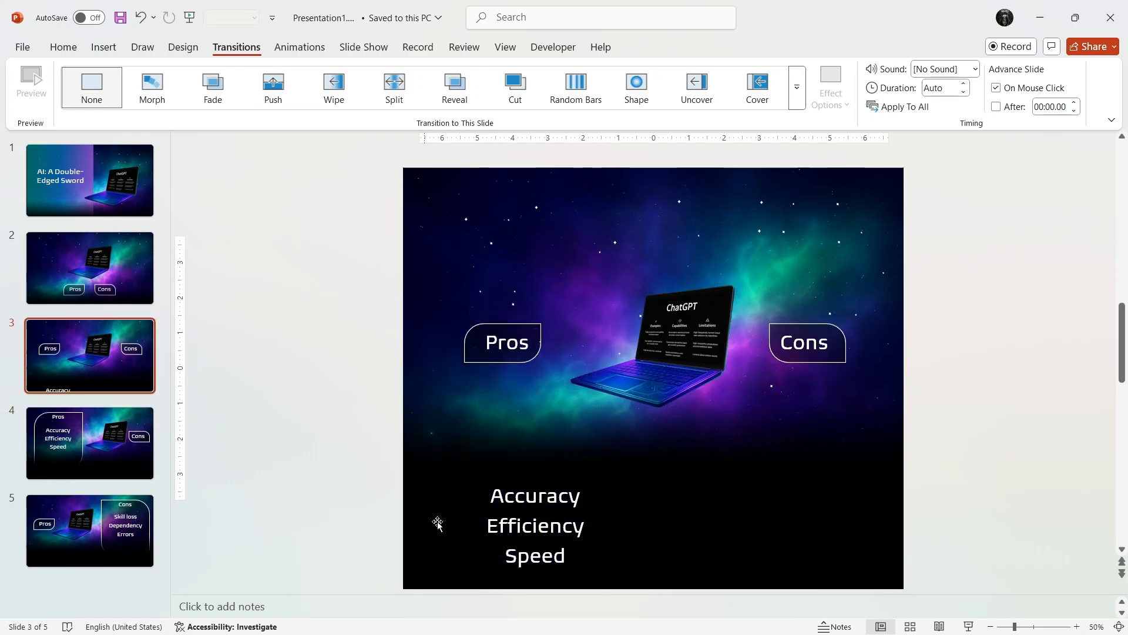
{"action": "left_click", "coordinate": [536, 526]}
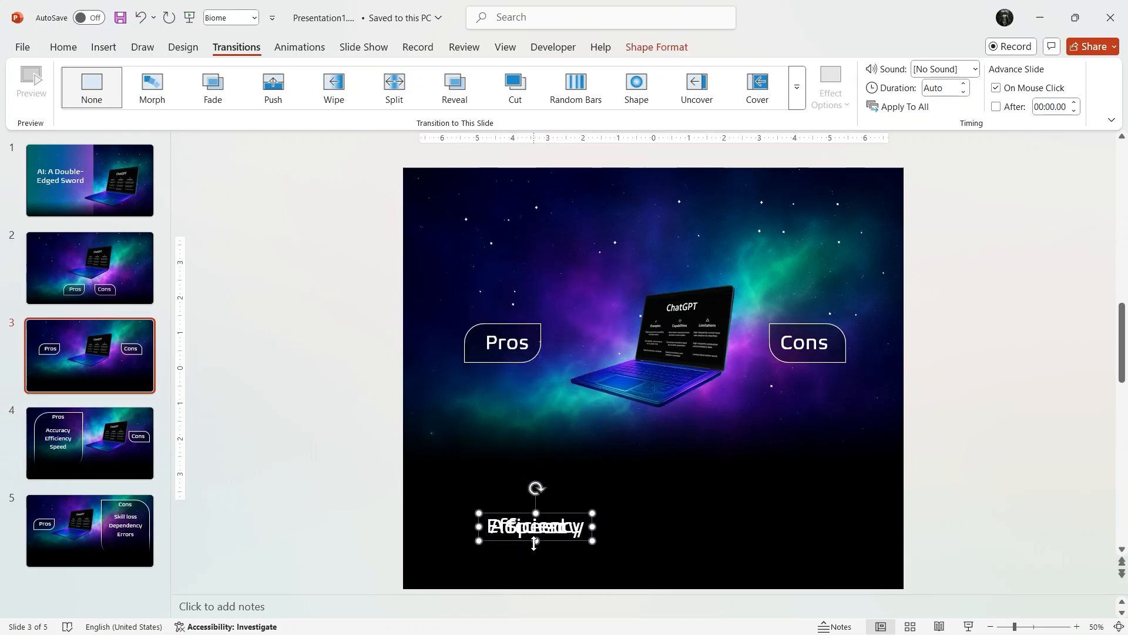
{"action": "left_click", "coordinate": [90, 530]}
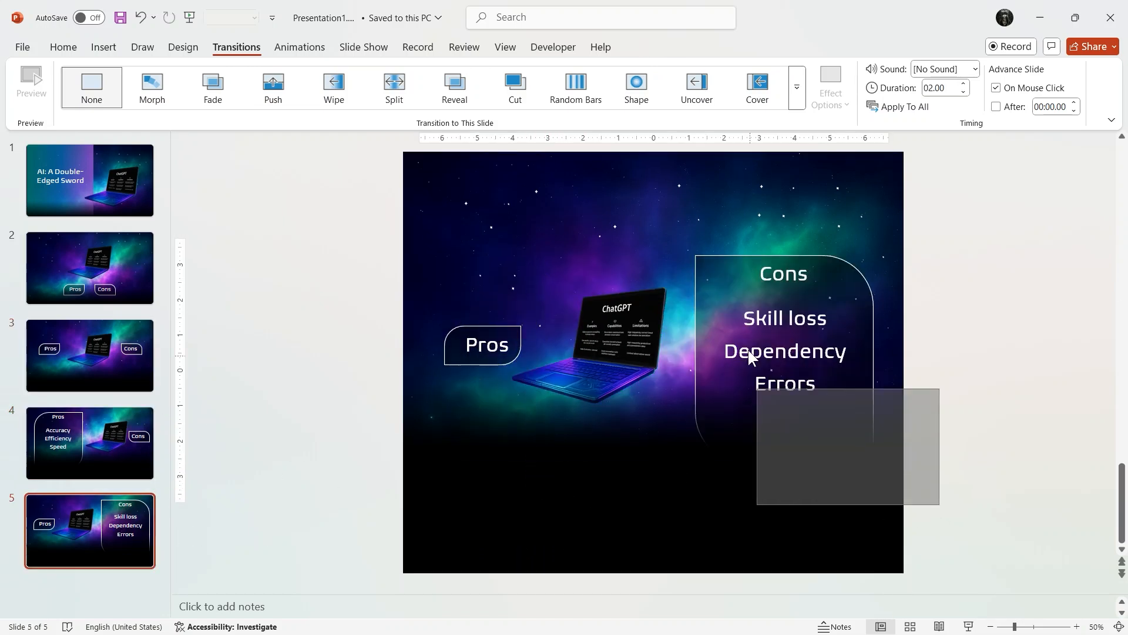
{"action": "left_click", "coordinate": [89, 355]}
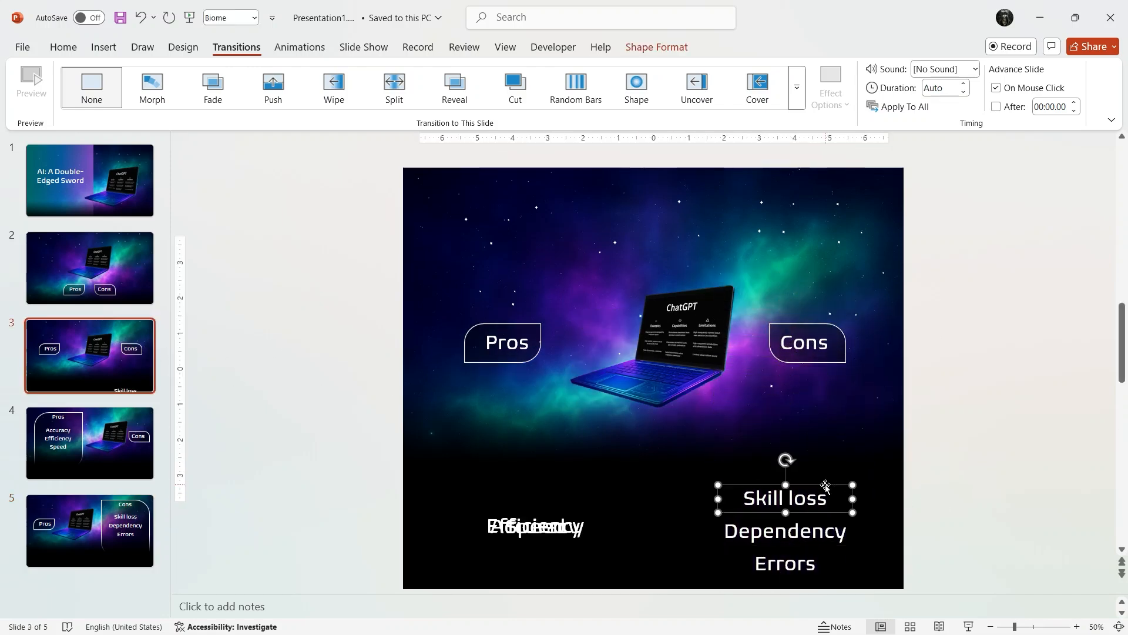
{"action": "left_click_drag", "start_coordinate": [785, 496], "coordinate": [785, 536]}
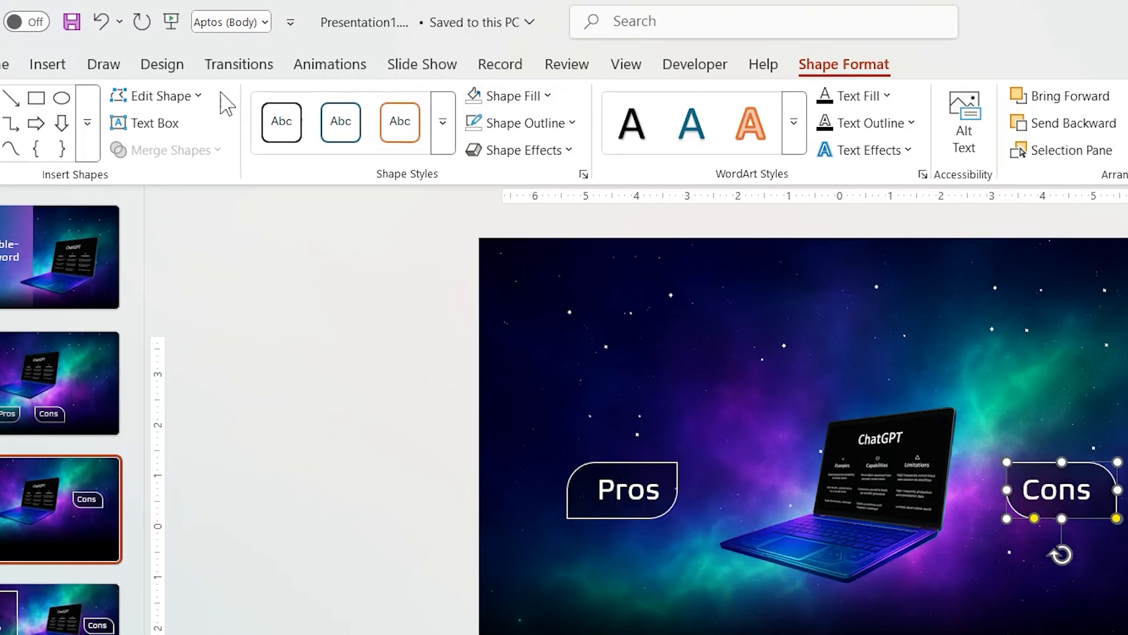
Give the Cons button a Mouse Over hyperlink to its panel slide.
{"action": "left_click", "coordinate": [47, 64]}
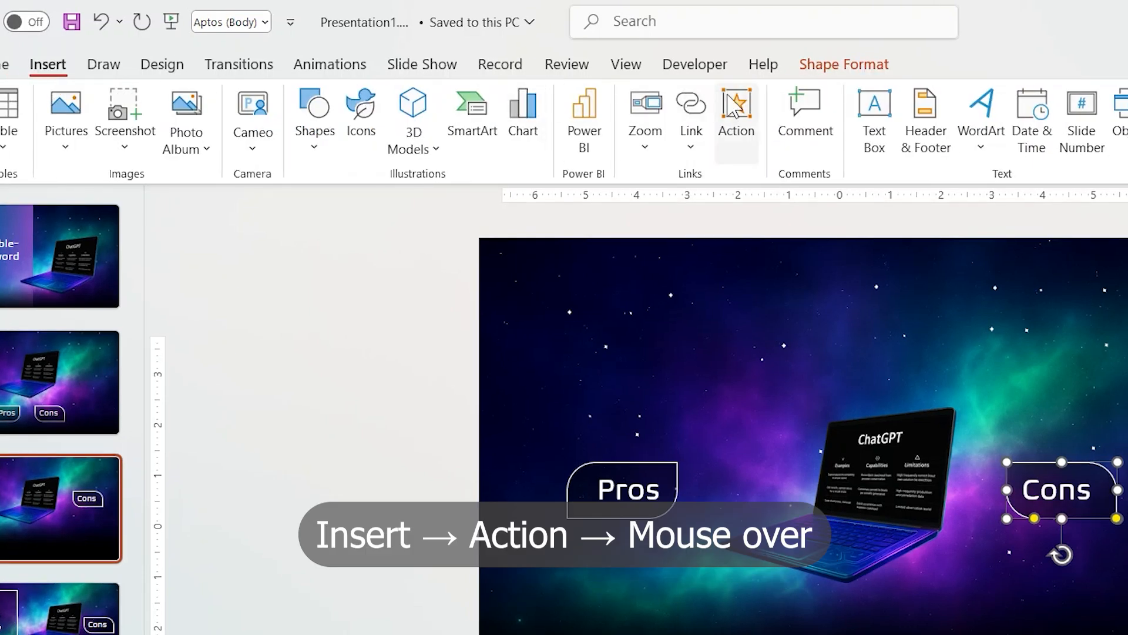
{"action": "left_click", "coordinate": [736, 112]}
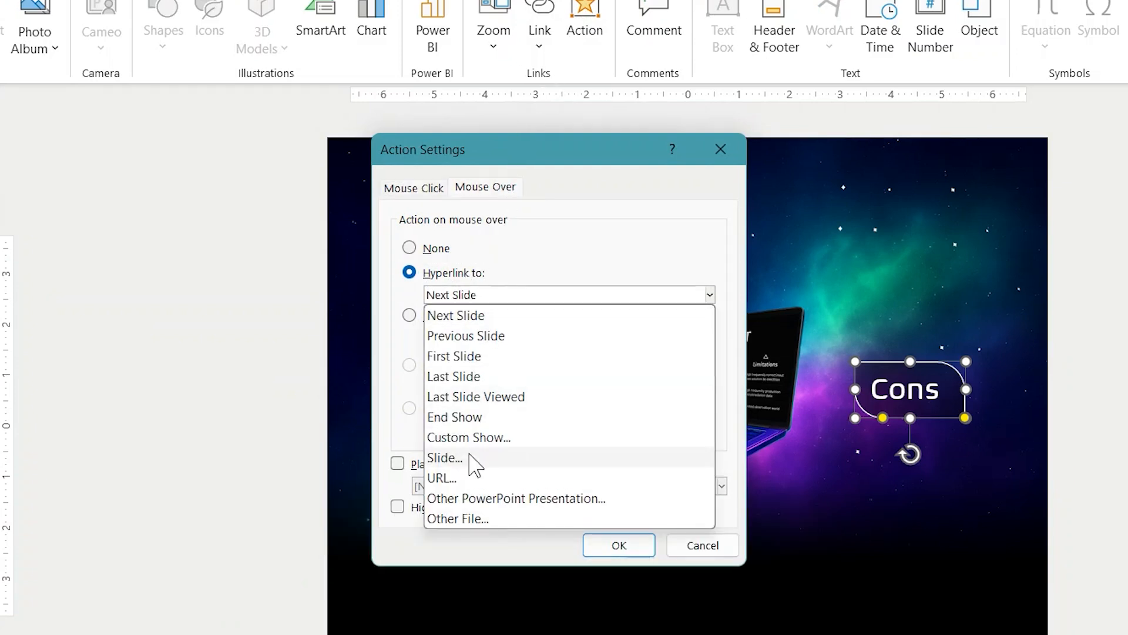
{"action": "left_click", "coordinate": [444, 457]}
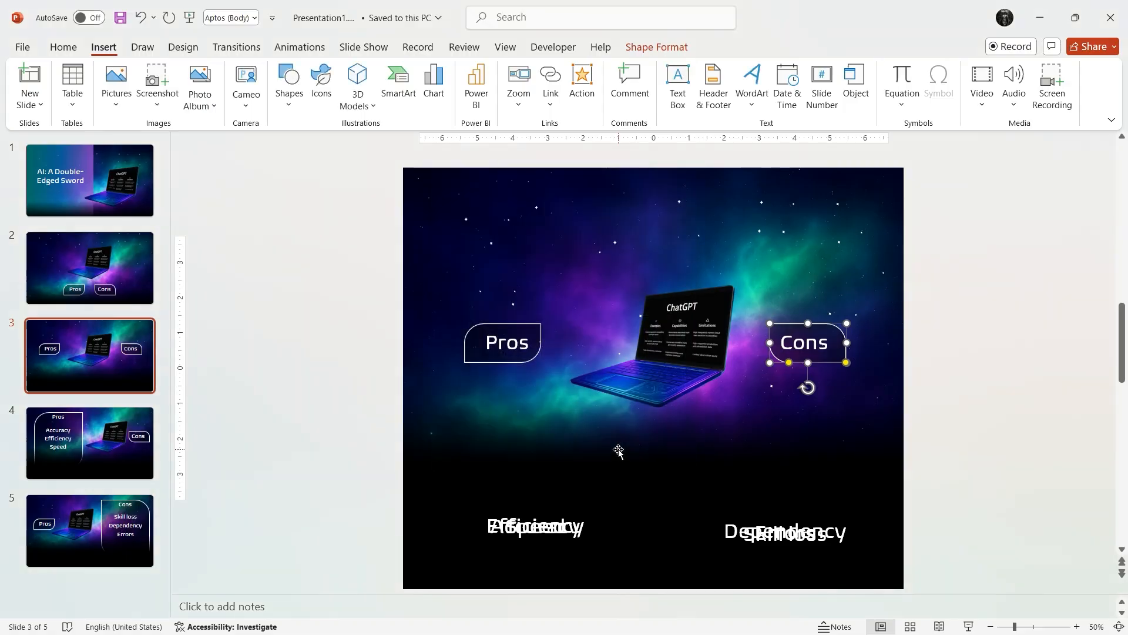
{"action": "left_click", "coordinate": [502, 342]}
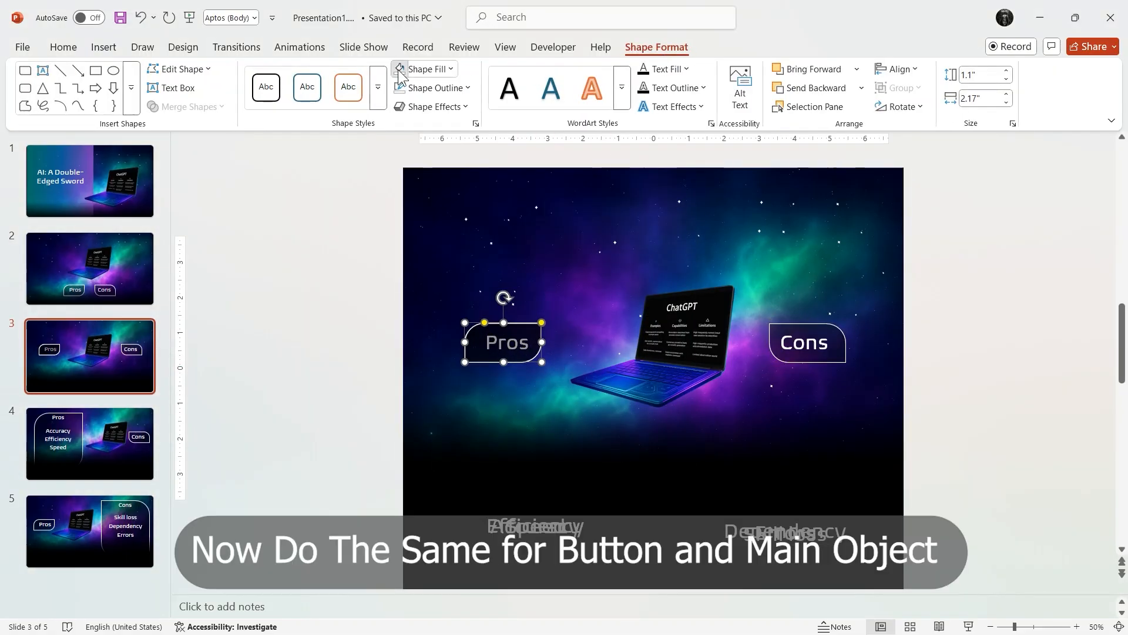
Give the Pros button a Mouse Over hyperlink to slide 4.
{"action": "left_click", "coordinate": [582, 85]}
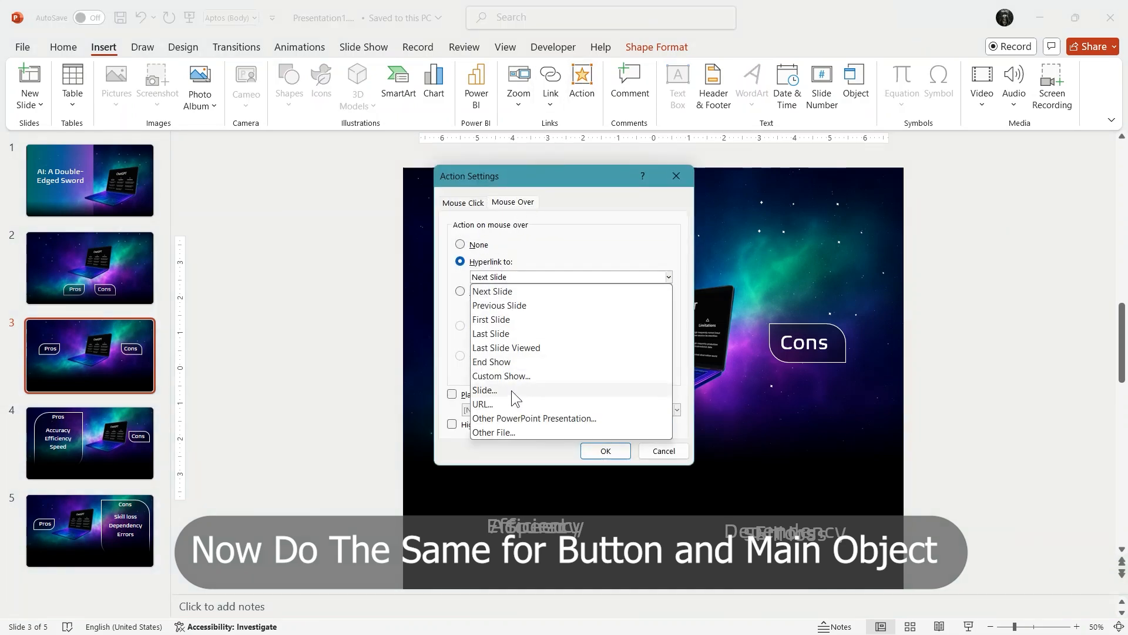
{"action": "left_click", "coordinate": [483, 390]}
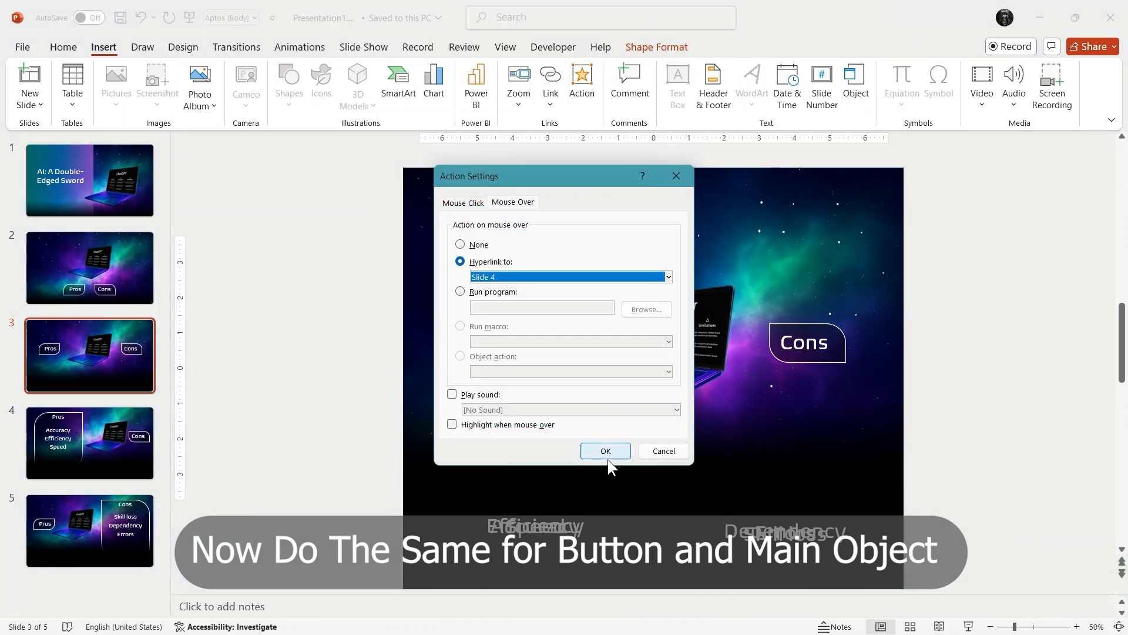
{"action": "left_click", "coordinate": [604, 450]}
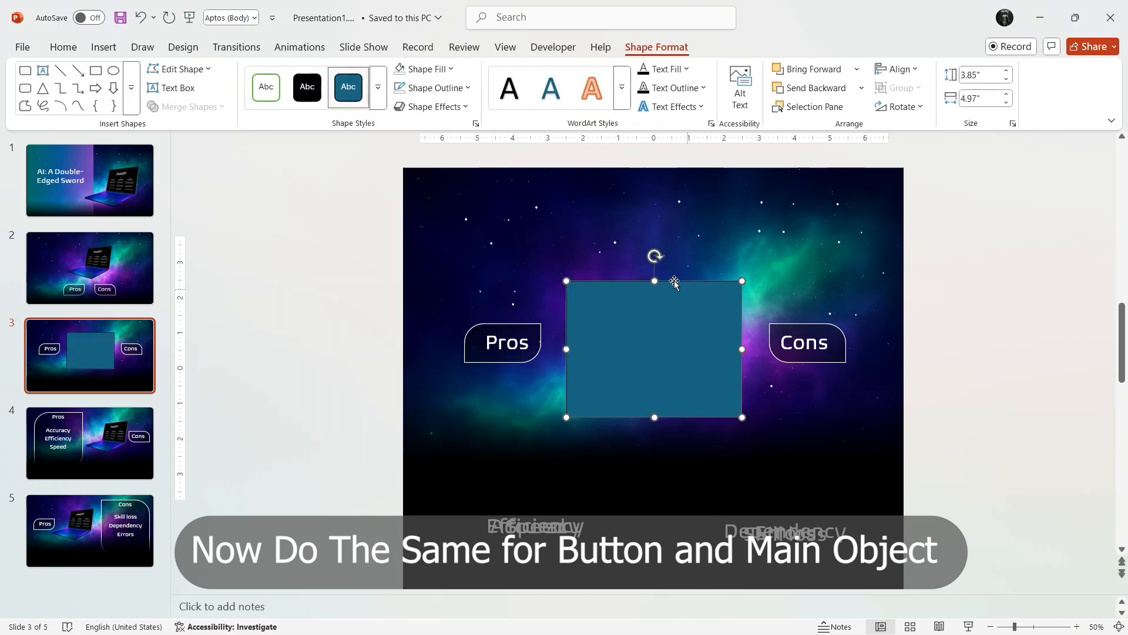
Give the laptop cover shape a Mouse Over hyperlink back to slide 3.
{"action": "left_click", "coordinate": [102, 47]}
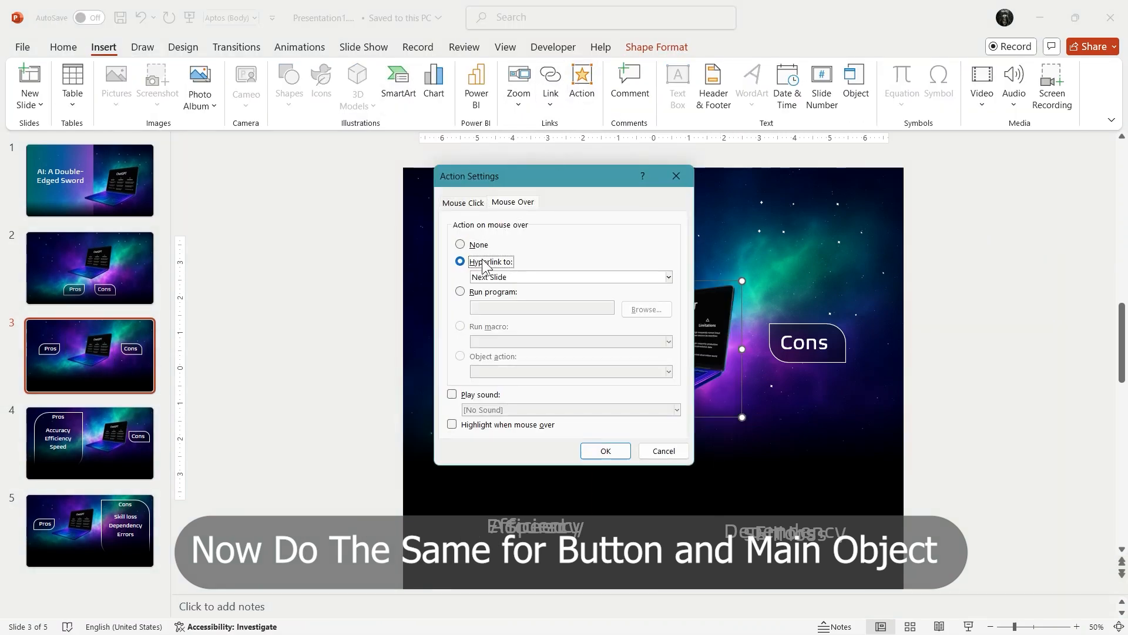
{"action": "left_click", "coordinate": [569, 278]}
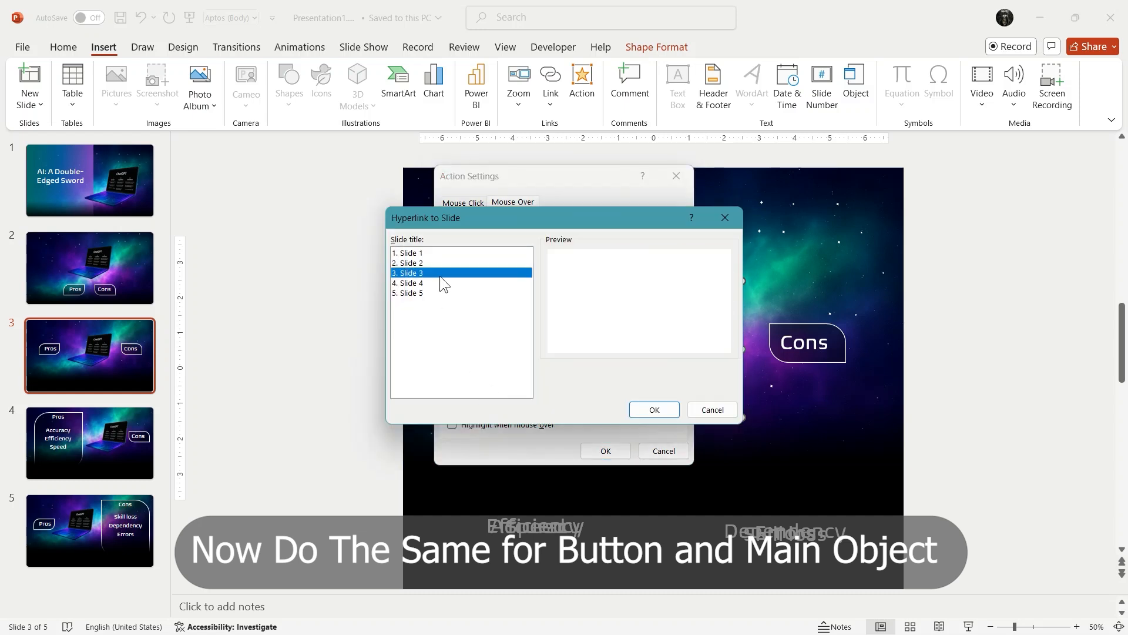
{"action": "left_click", "coordinate": [652, 409]}
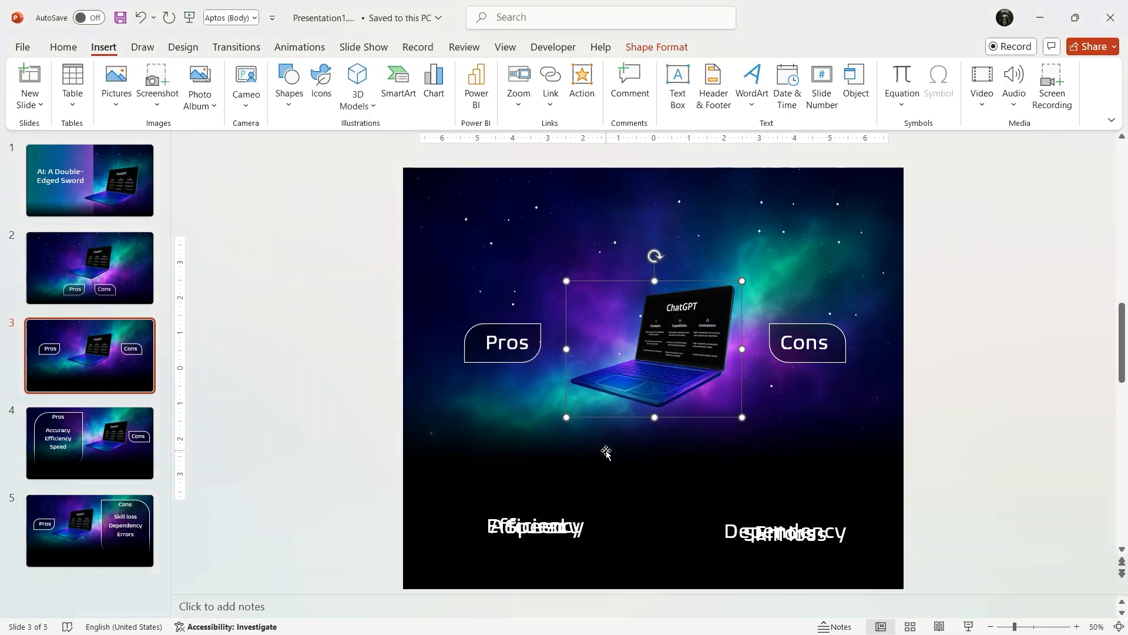
{"action": "left_click", "coordinate": [806, 342]}
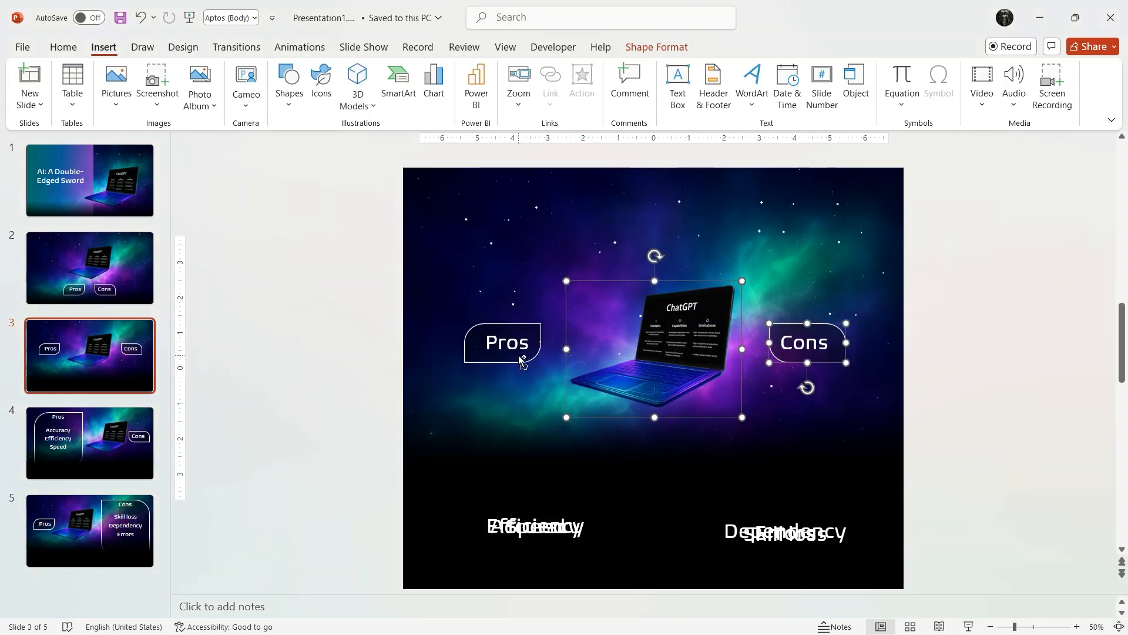
Fit the copied hover links over the panels on slides 4 and 5.
{"action": "left_click", "coordinate": [89, 443]}
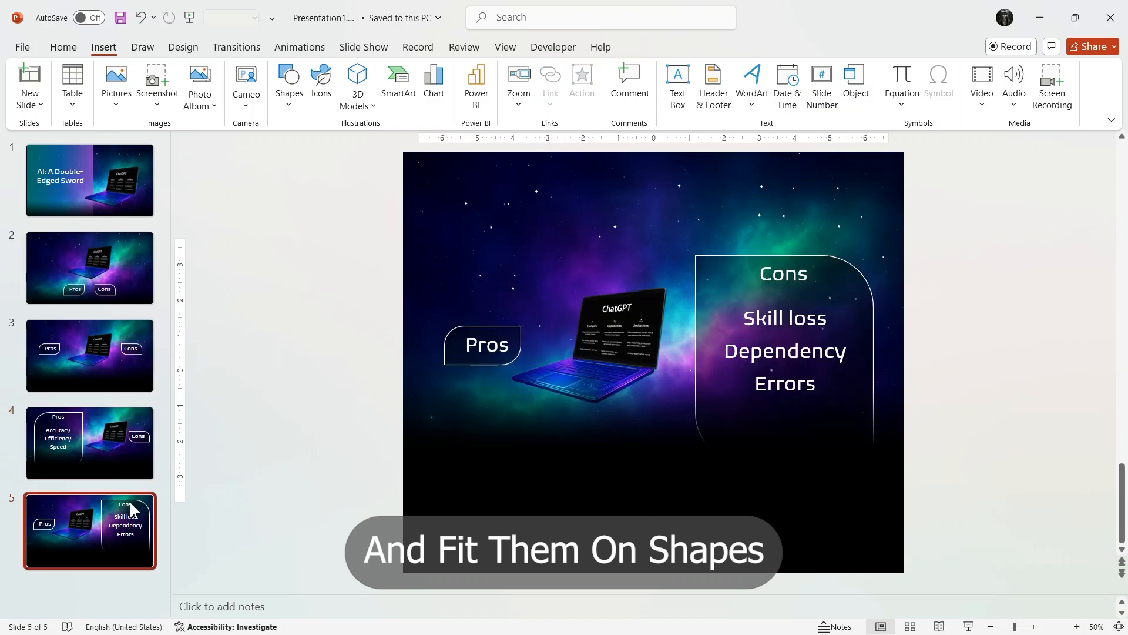
{"action": "left_click", "coordinate": [483, 344]}
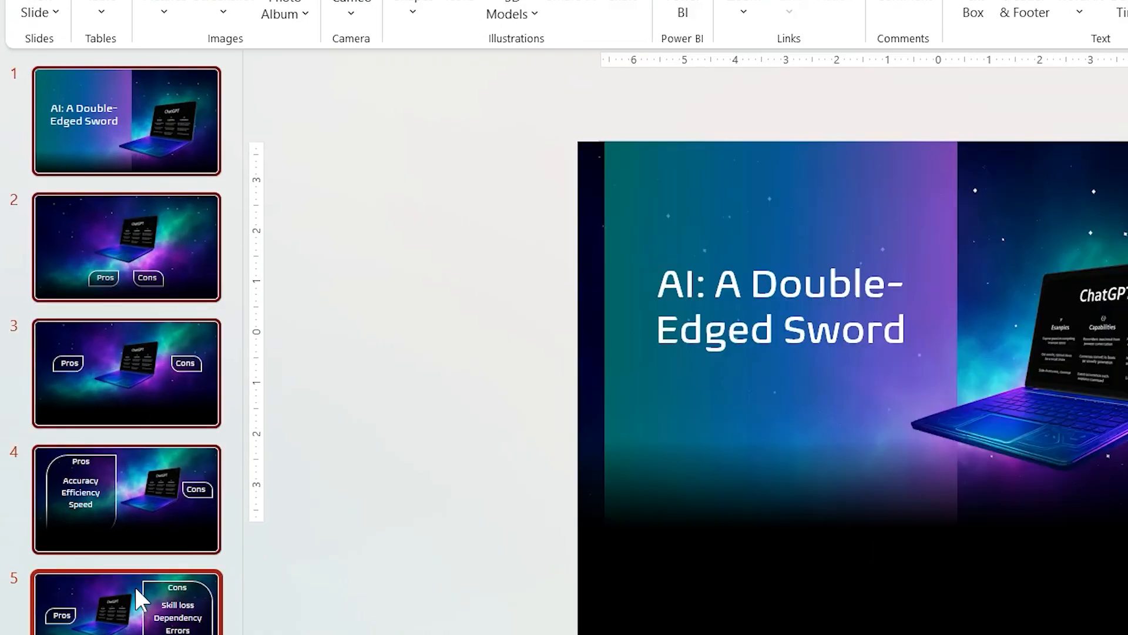
Select all five slides and apply the Morph transition to the deck.
{"action": "left_click", "coordinate": [338, 63]}
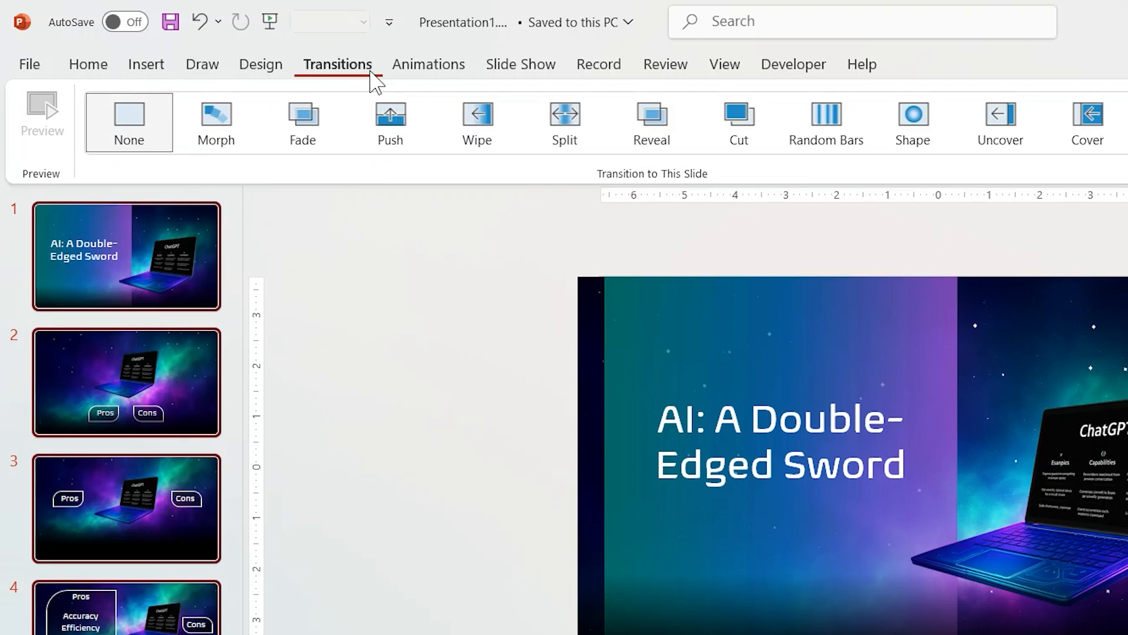
{"action": "left_click", "coordinate": [215, 121]}
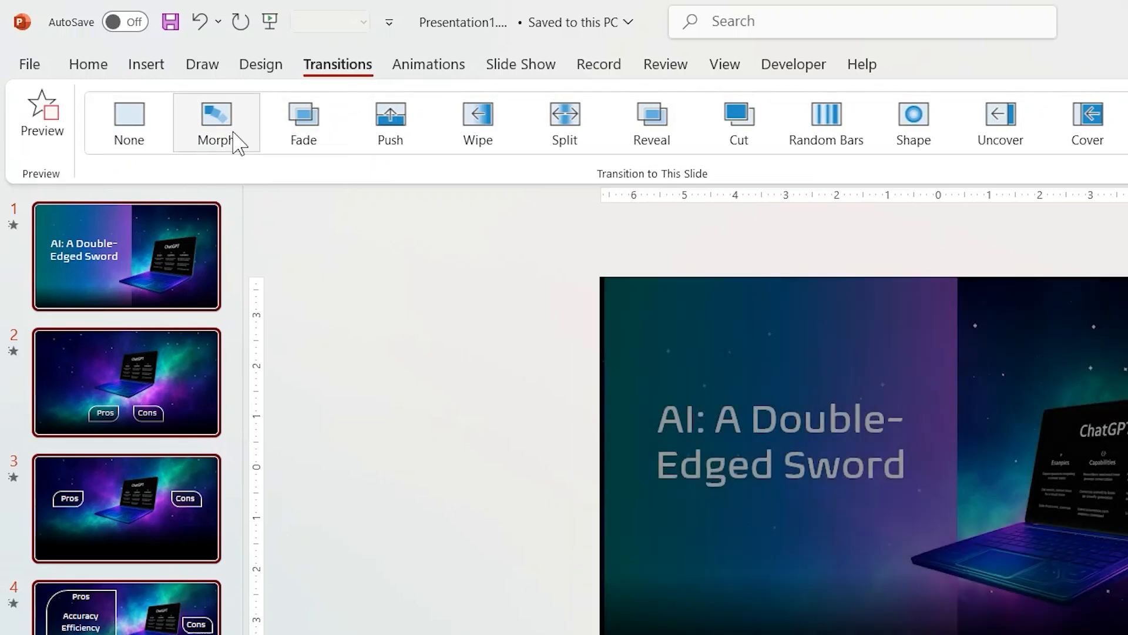